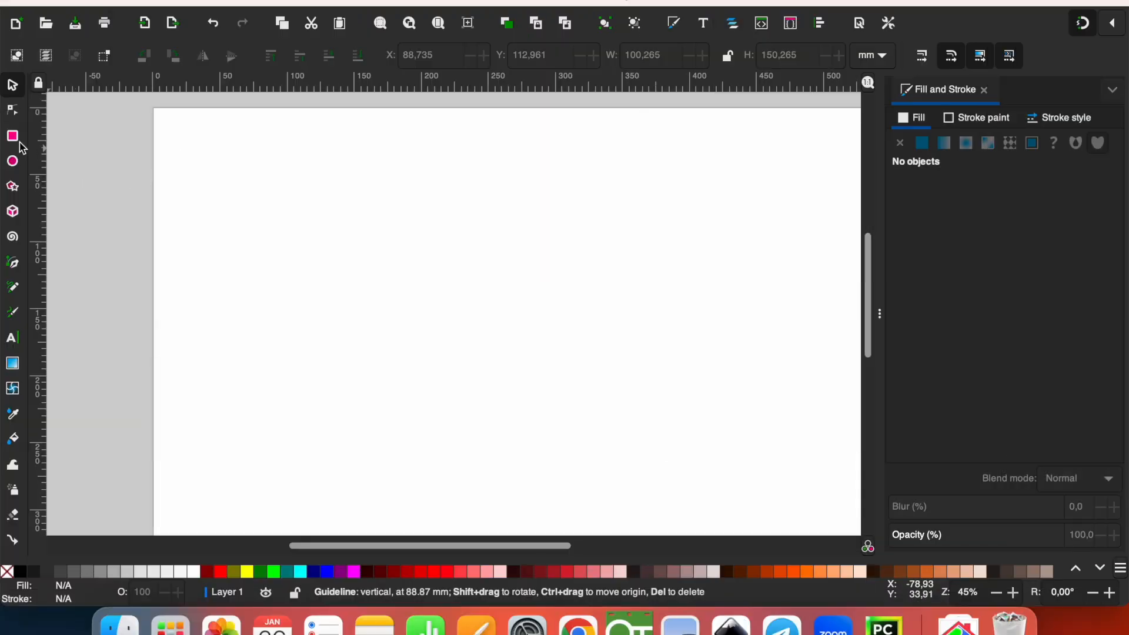
- Draw an unfilled, black-outlined rectangle of about 147 by 125 mm in the page's upper left
{"action": "left_click", "coordinate": [13, 136]}
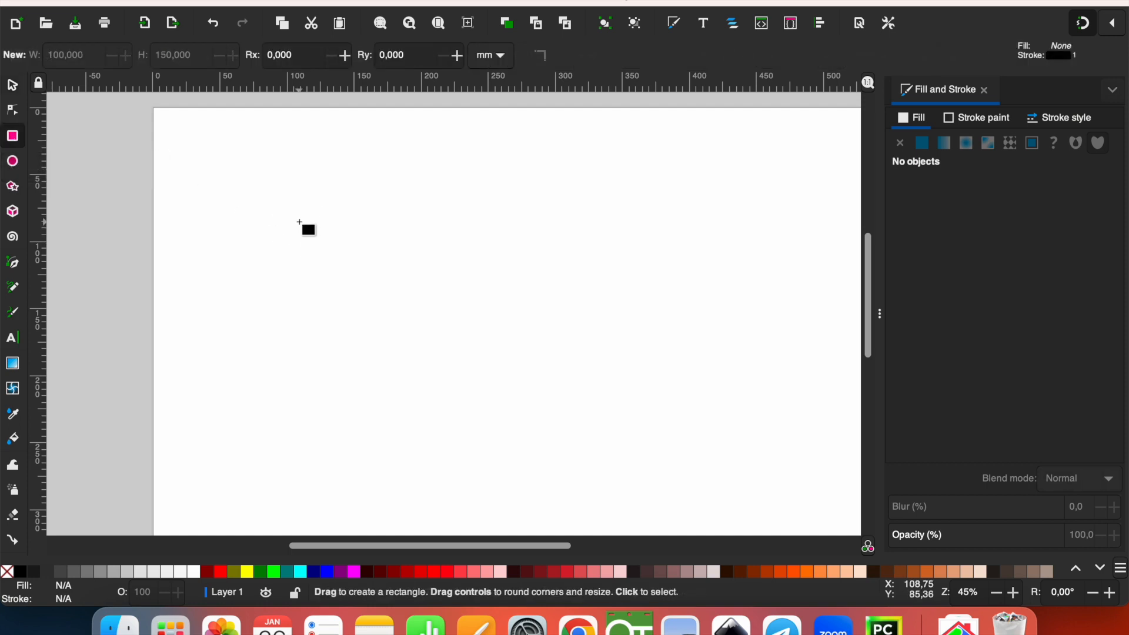
{"action": "left_click_drag", "start_coordinate": [300, 221], "coordinate": [495, 387]}
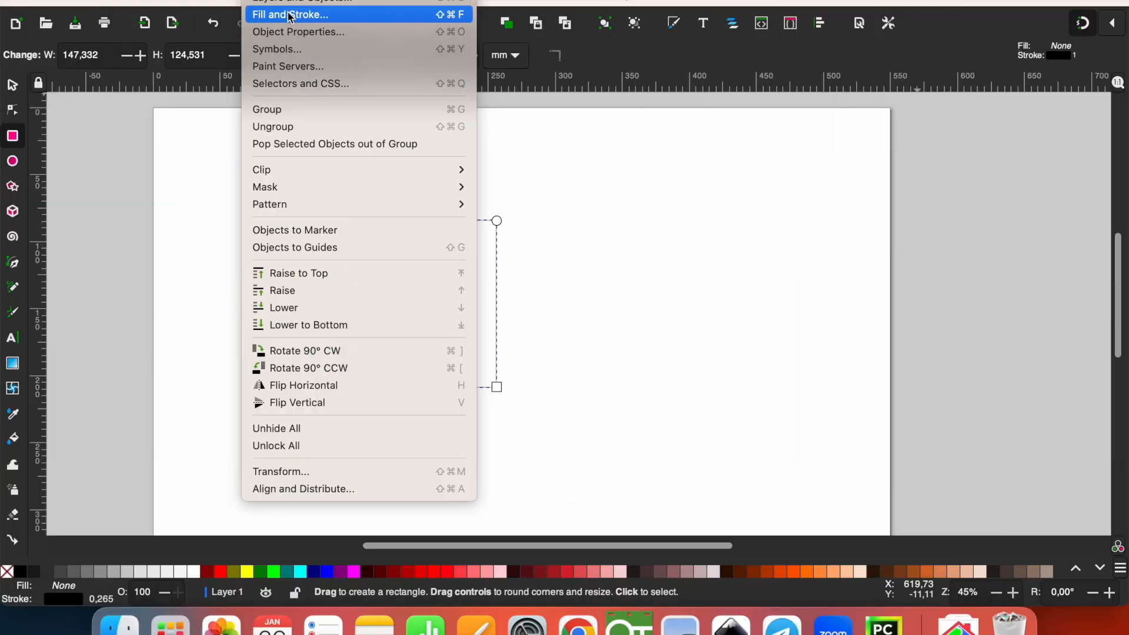
{"action": "left_click", "coordinate": [289, 14]}
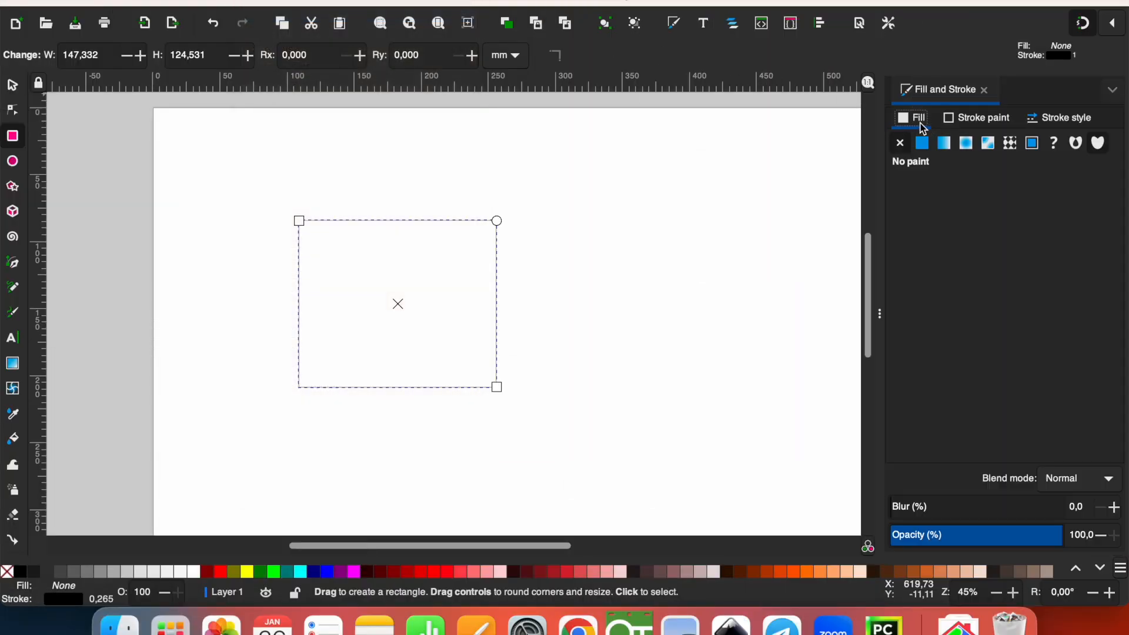
{"action": "left_click", "coordinate": [923, 143]}
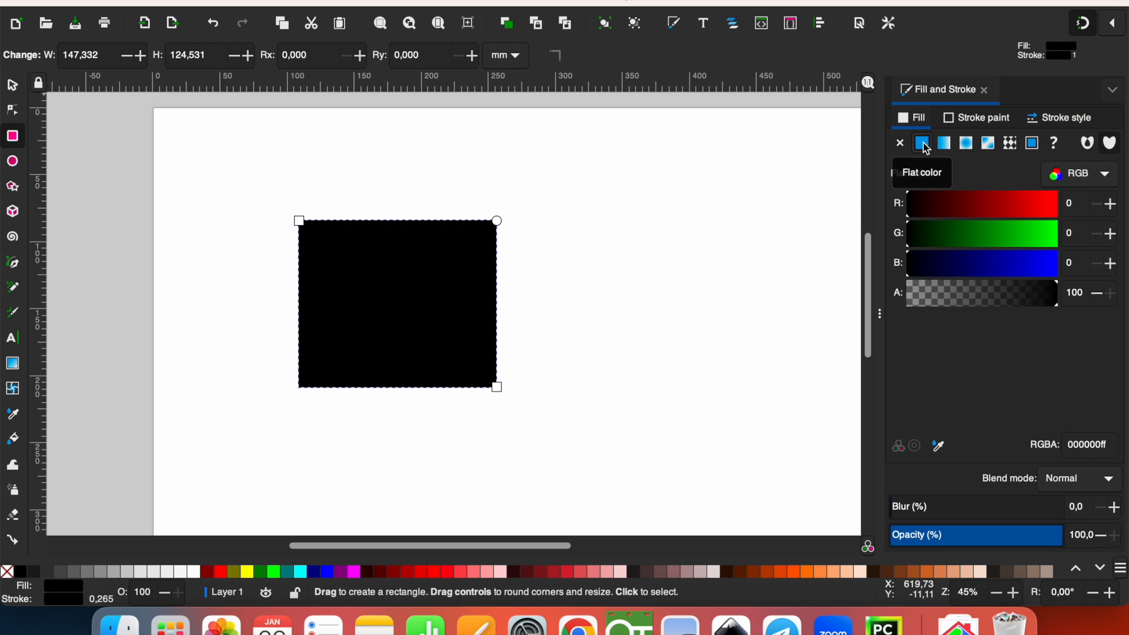
{"action": "mouse_move", "coordinate": [915, 147]}
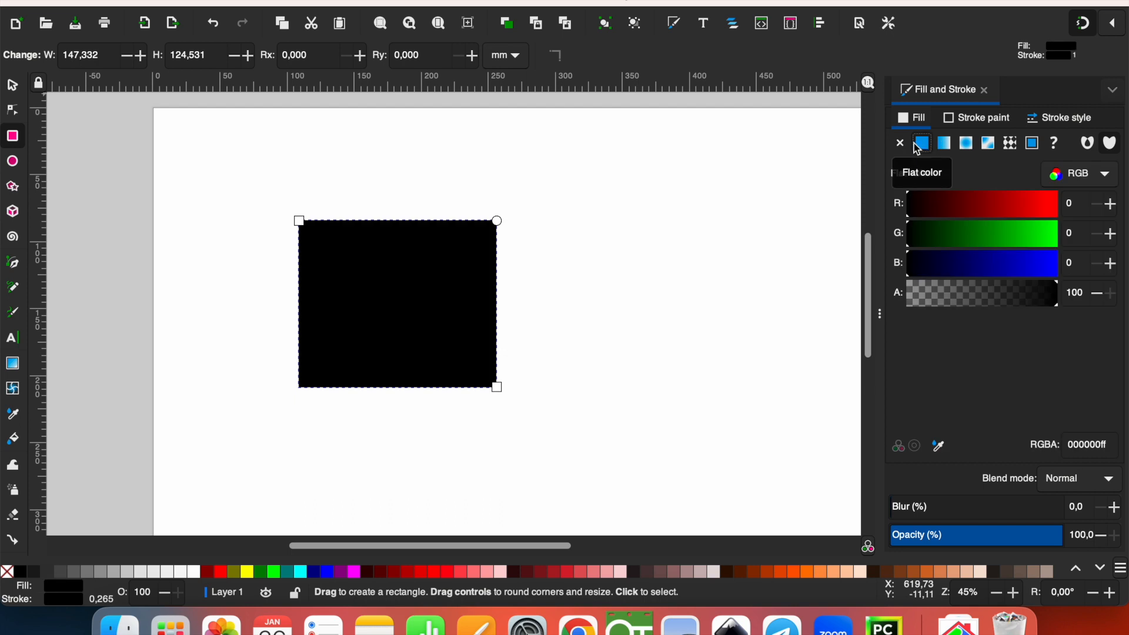
{"action": "left_click", "coordinate": [899, 143]}
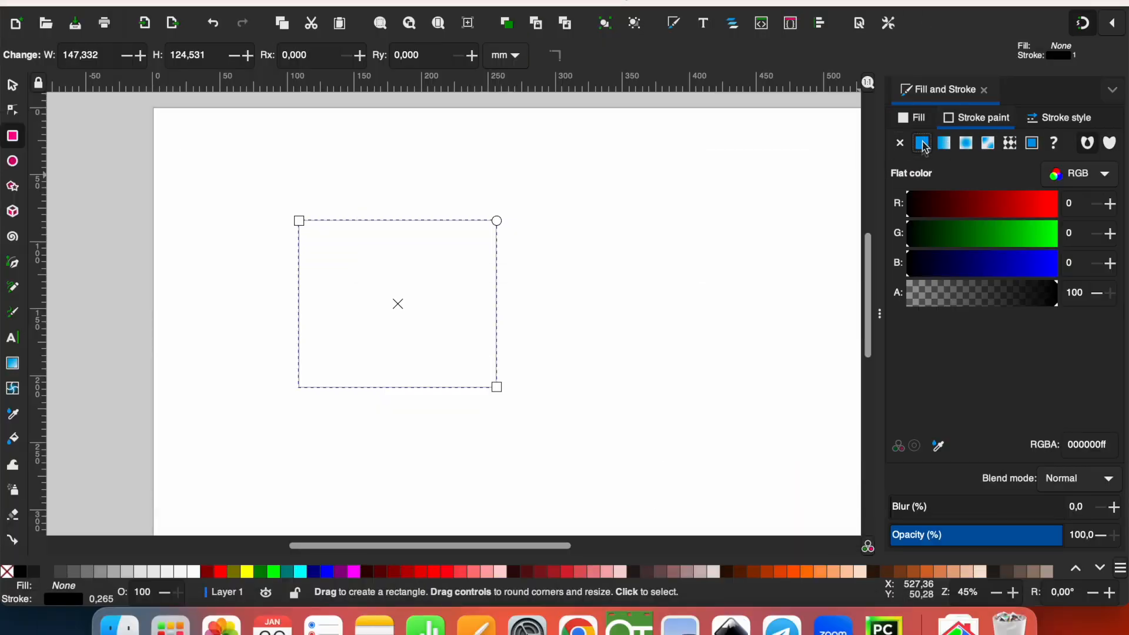
{"action": "left_click", "coordinate": [922, 142]}
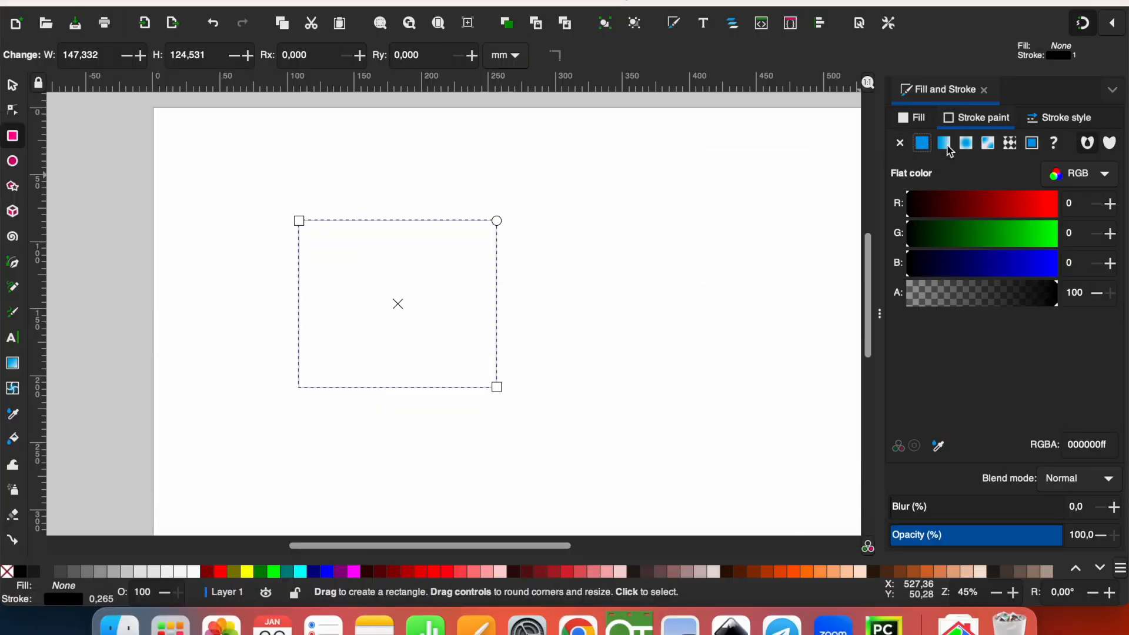
{"action": "left_click", "coordinate": [899, 143]}
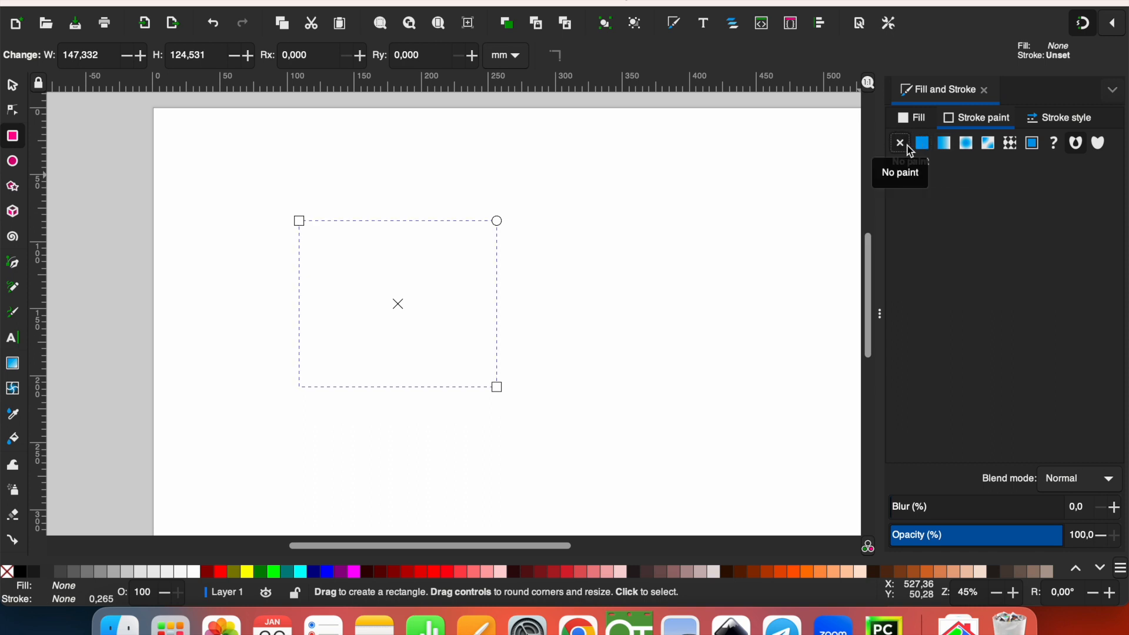
{"action": "left_click", "coordinate": [921, 142]}
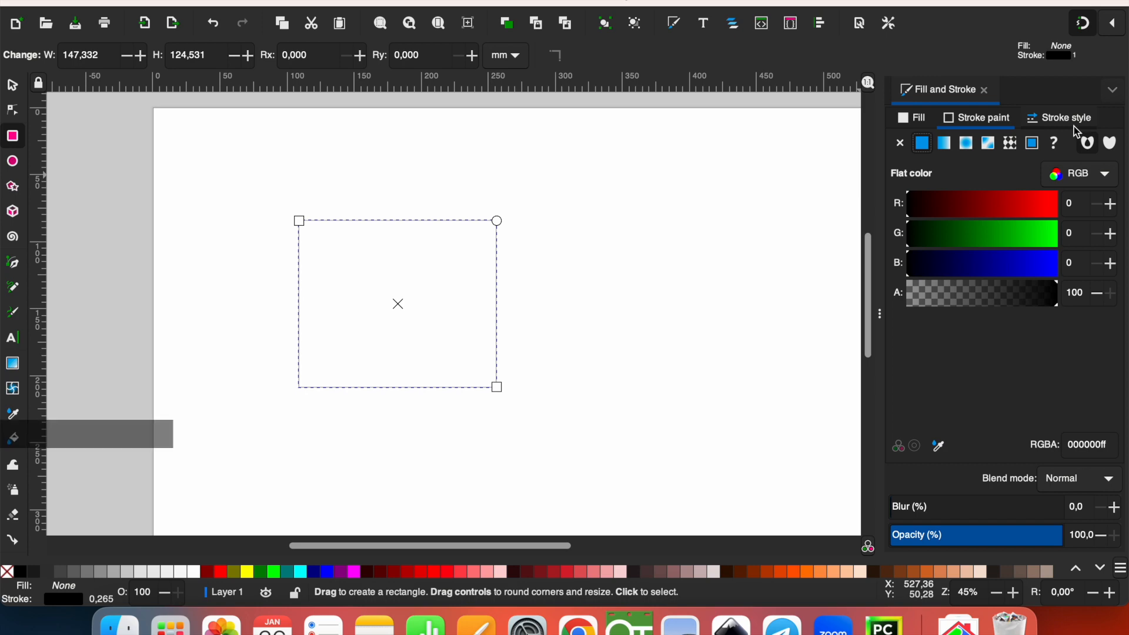
- Set the rectangle's stroke width to 1 mm in the Stroke style settings
{"action": "left_click", "coordinate": [1059, 118]}
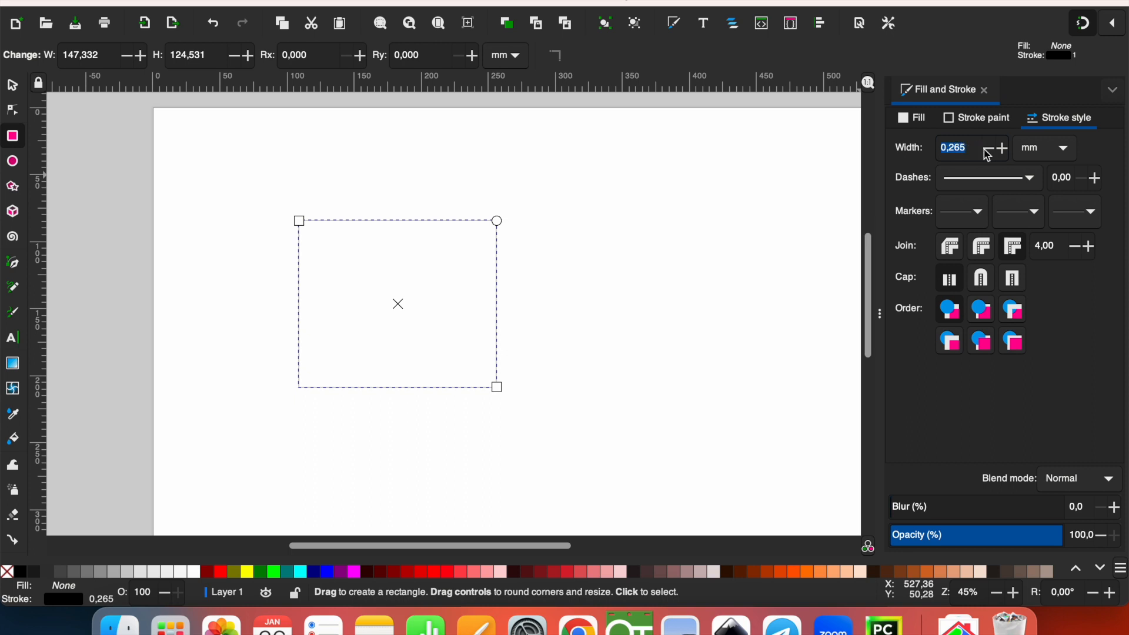
{"action": "type", "text": "1,000"}
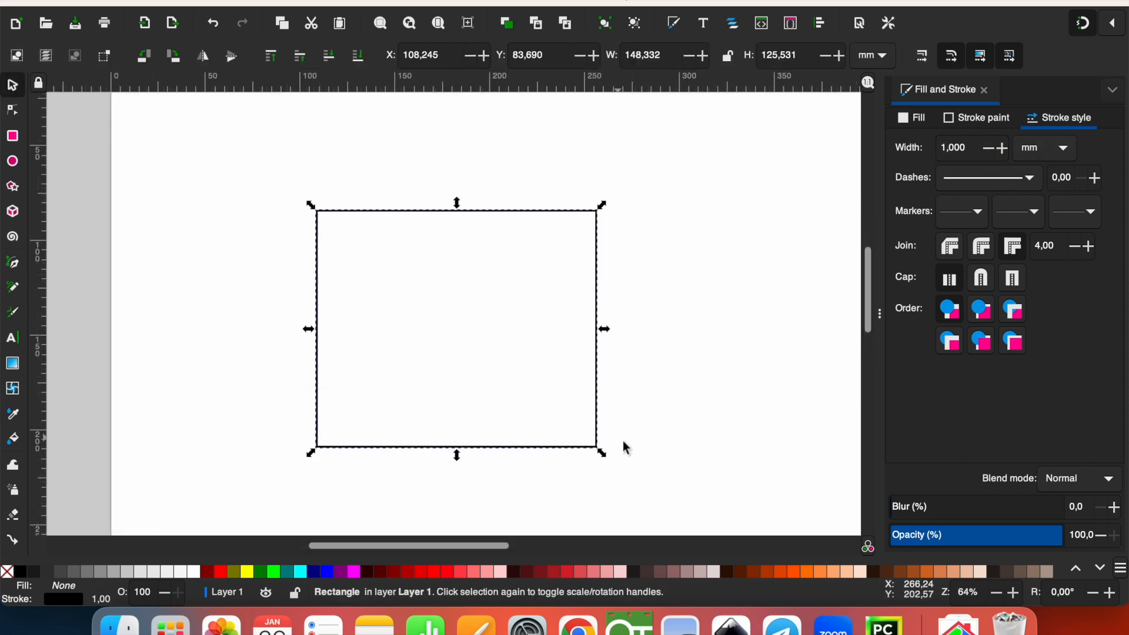
- Turn on stroke-width scaling and resize the rectangle to about 128 by 107 mm
{"action": "left_click_drag", "start_coordinate": [602, 448], "coordinate": [572, 424]}
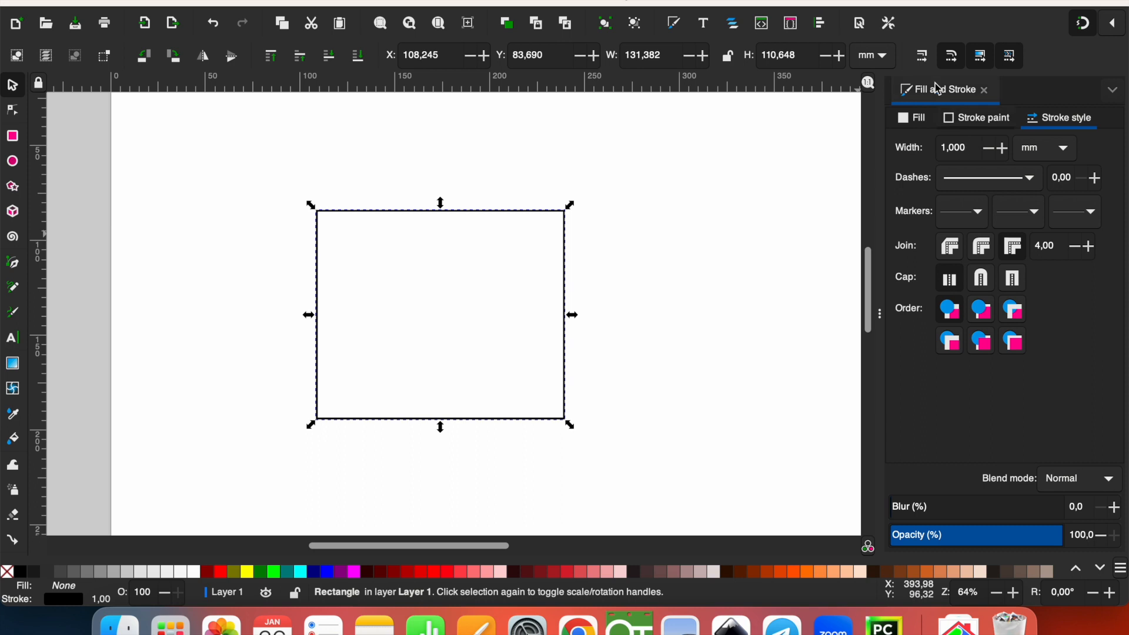
{"action": "mouse_move", "coordinate": [923, 56]}
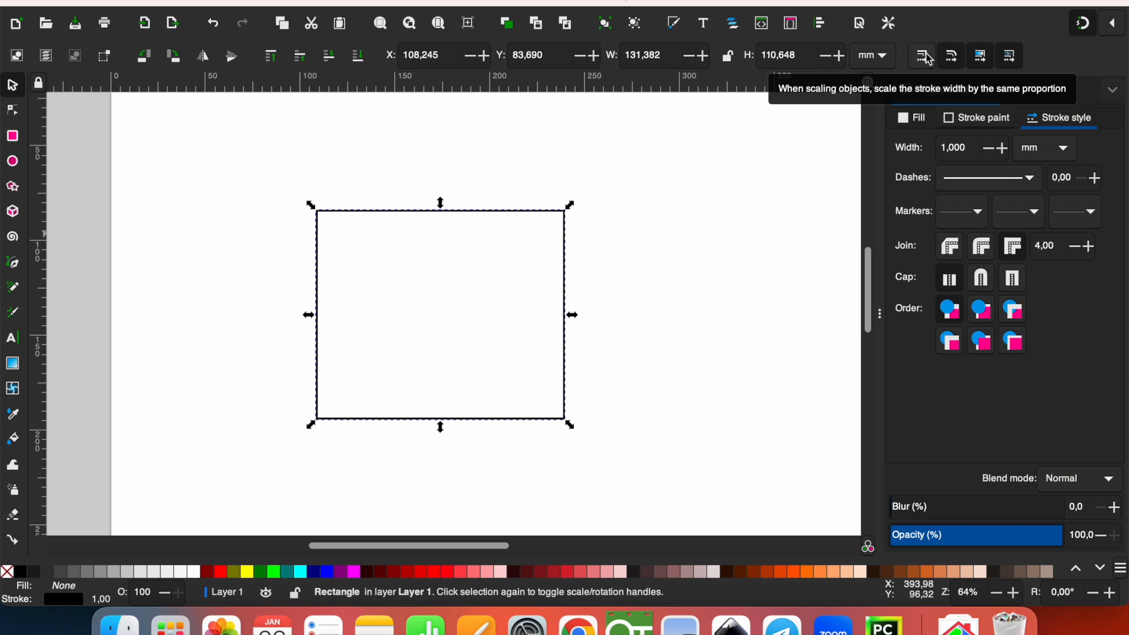
{"action": "left_click", "coordinate": [919, 56]}
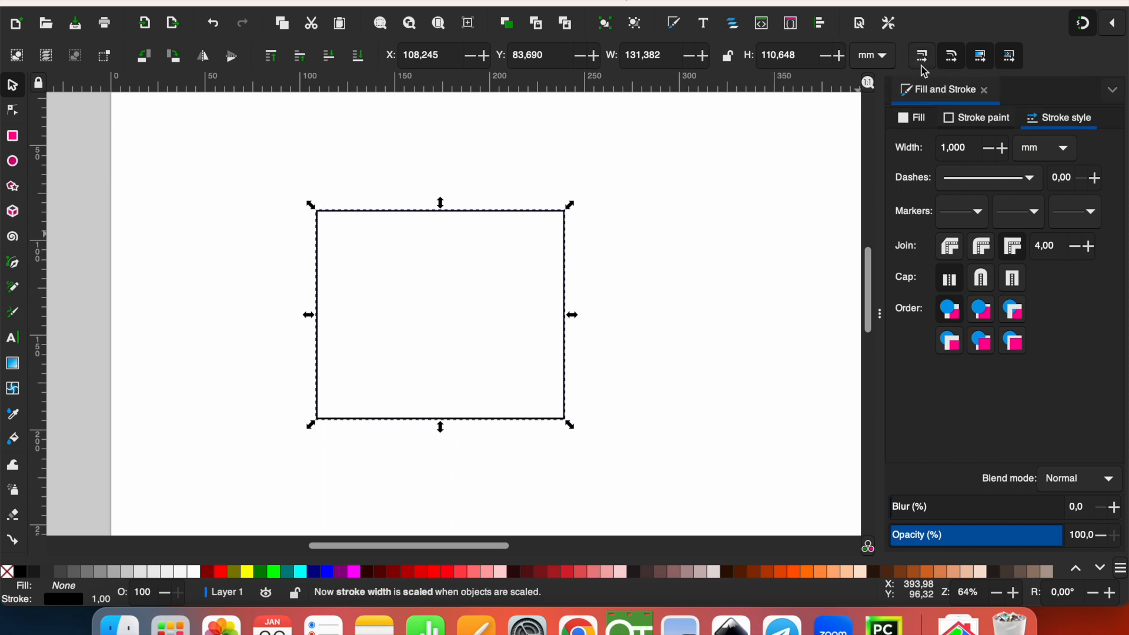
{"action": "mouse_move", "coordinate": [569, 423]}
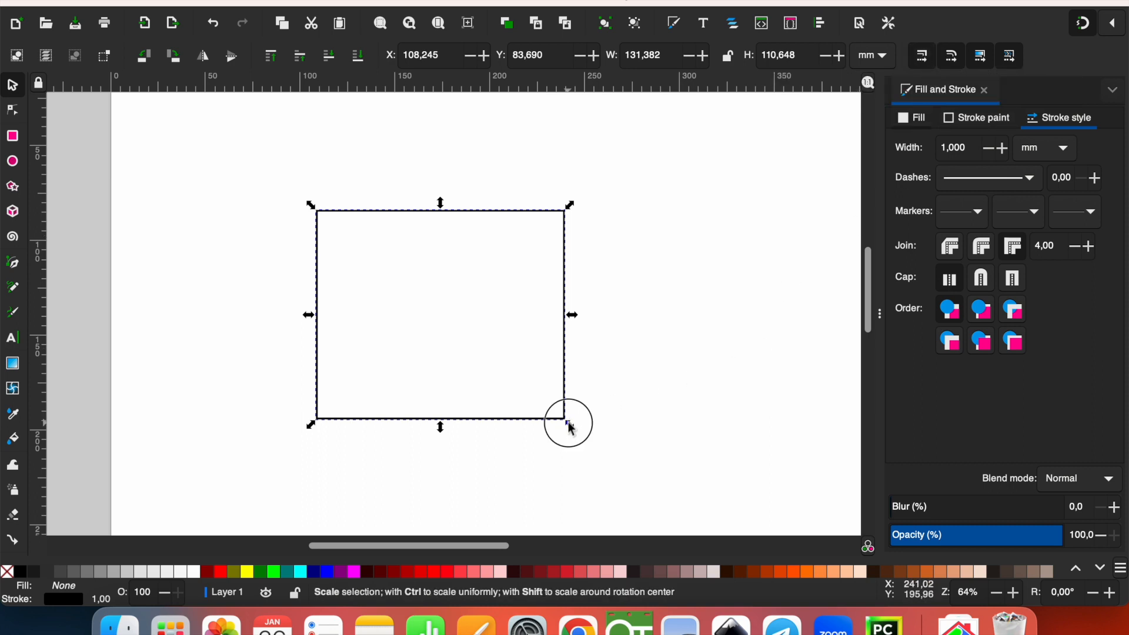
{"action": "left_click_drag", "start_coordinate": [569, 424], "coordinate": [533, 392]}
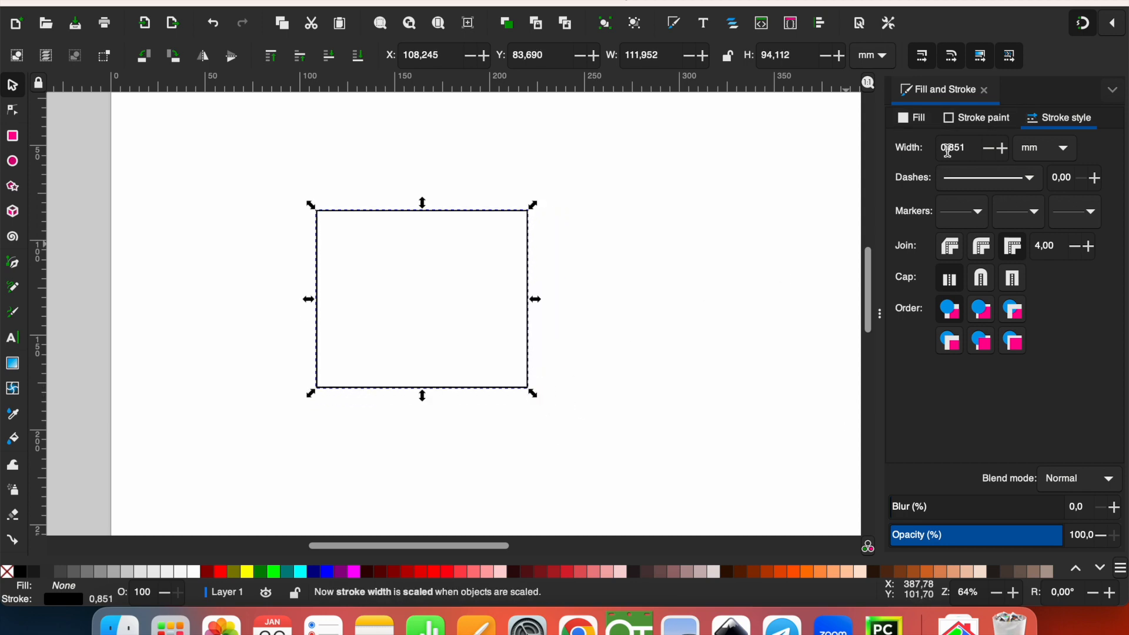
{"action": "mouse_move", "coordinate": [531, 393]}
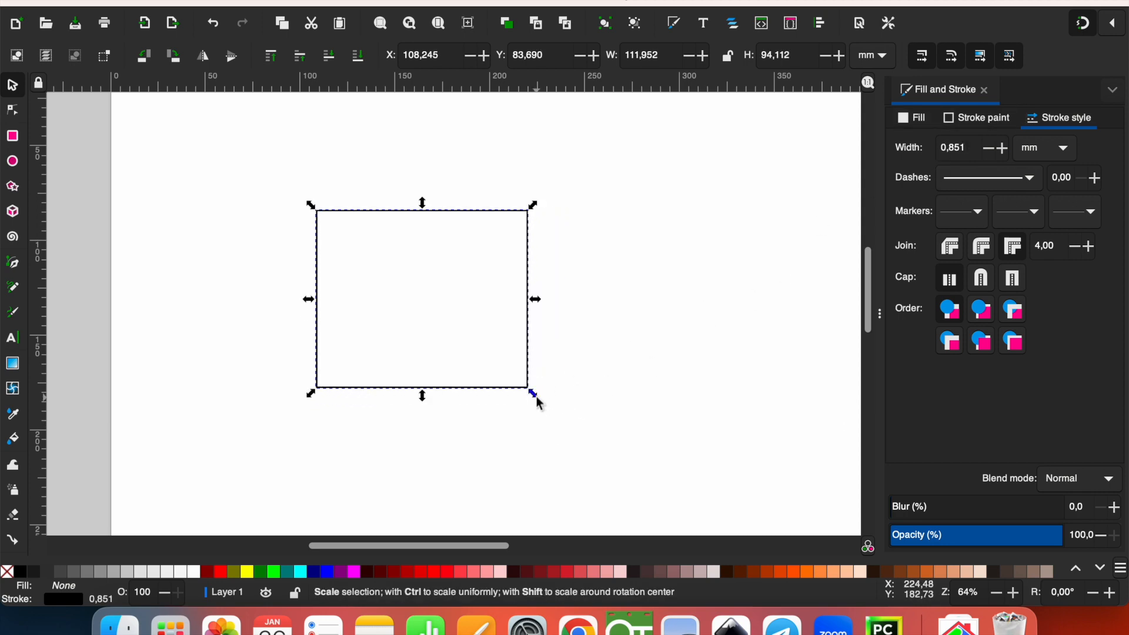
{"action": "left_click_drag", "start_coordinate": [532, 391], "coordinate": [565, 418]}
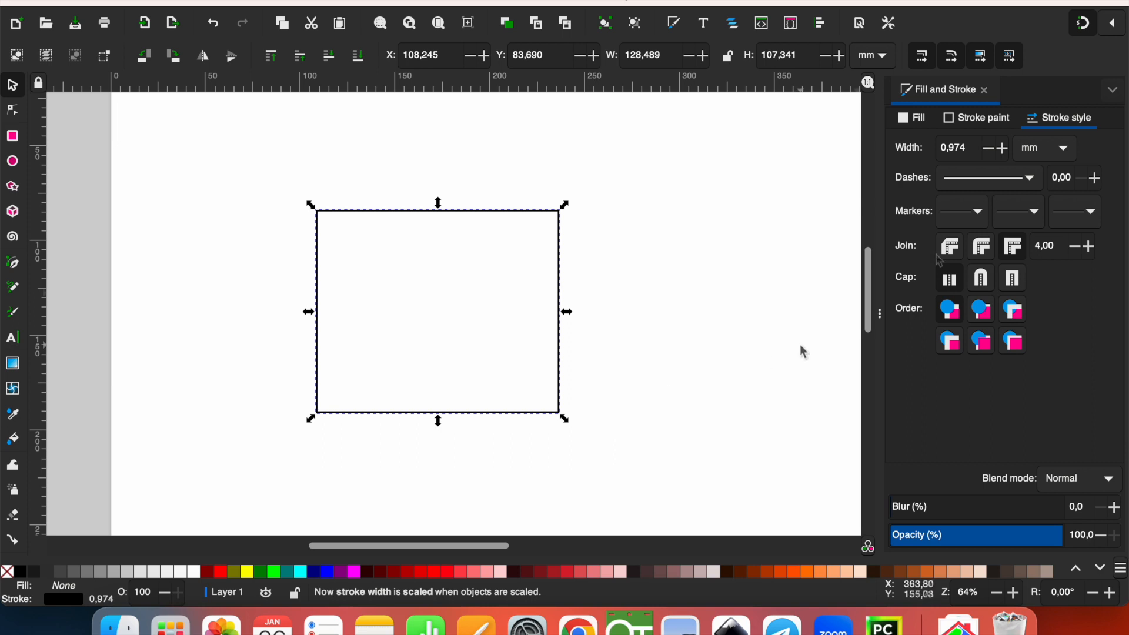
{"action": "mouse_move", "coordinate": [568, 417]}
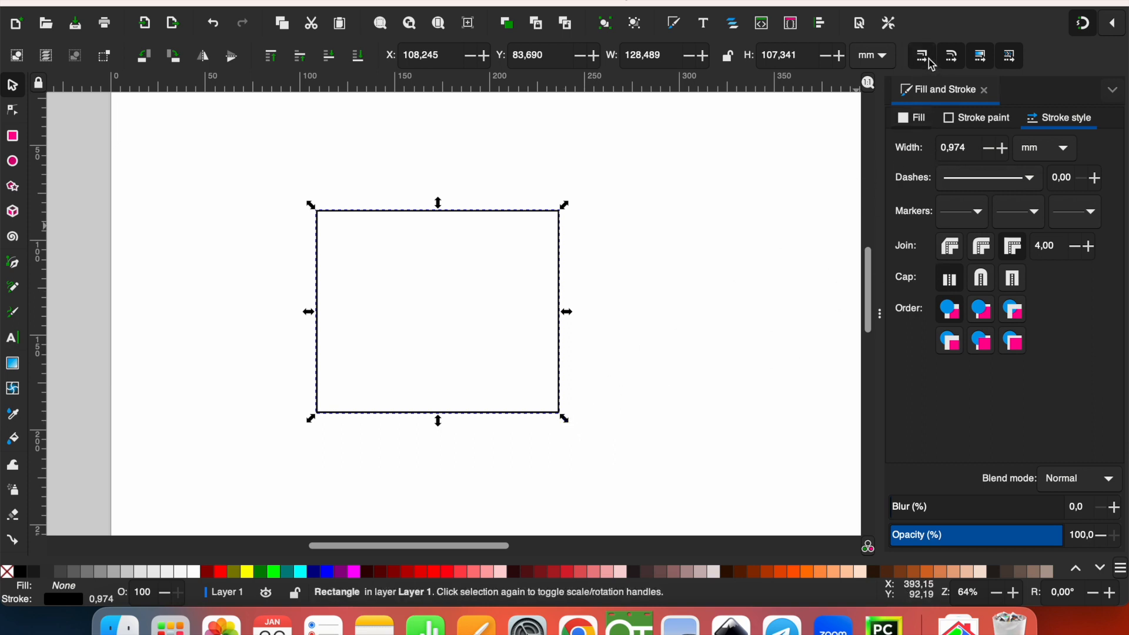
- Turn off stroke scaling, reset the outline to 1 mm, and resize to about 119 by 101 mm
{"action": "left_click", "coordinate": [921, 56]}
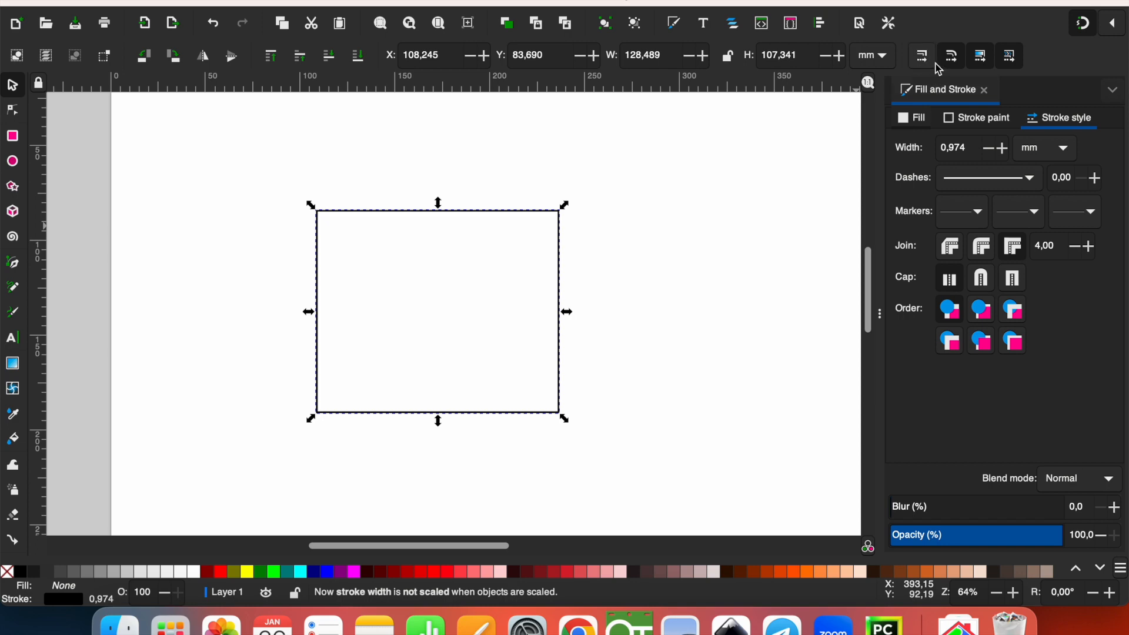
{"action": "triple_click", "coordinate": [952, 147]}
{"action": "type", "text": "1,000"}
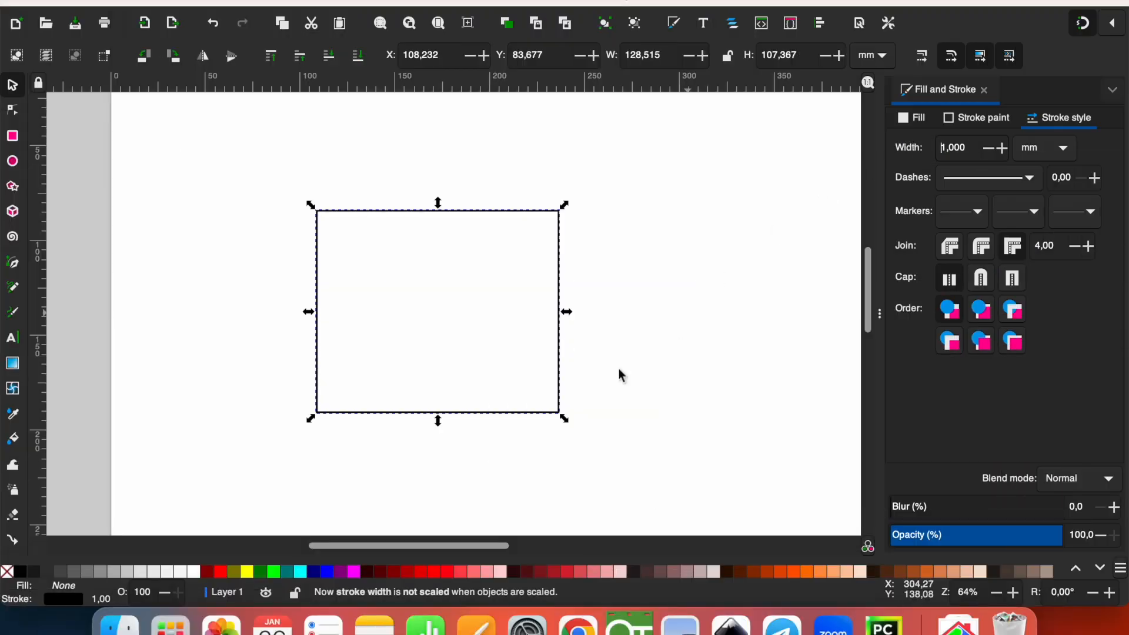
{"action": "left_click_drag", "start_coordinate": [565, 418], "coordinate": [521, 373]}
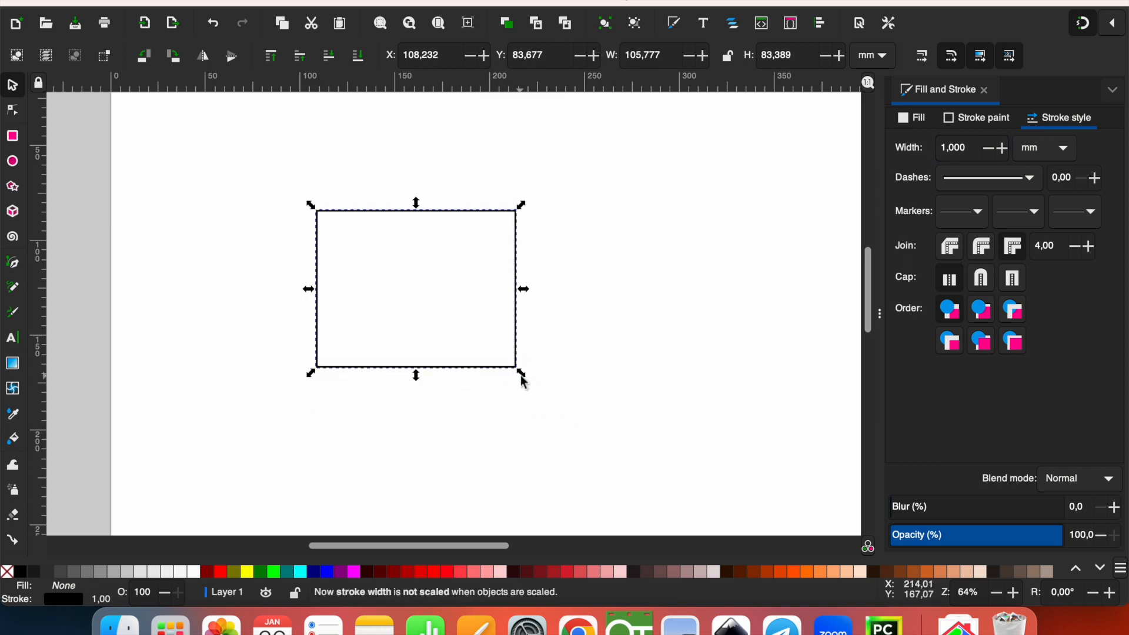
{"action": "left_click_drag", "start_coordinate": [522, 376], "coordinate": [548, 407]}
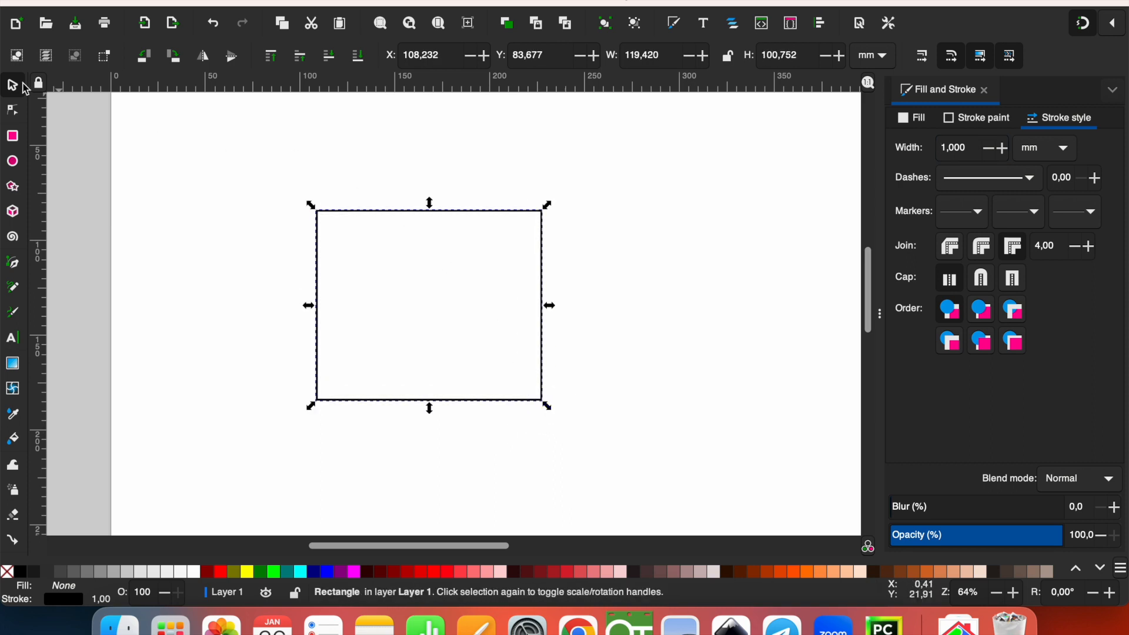
- Try rounding the rectangle's corners with its handles, then make the corners sharp again
{"action": "left_click", "coordinate": [13, 136]}
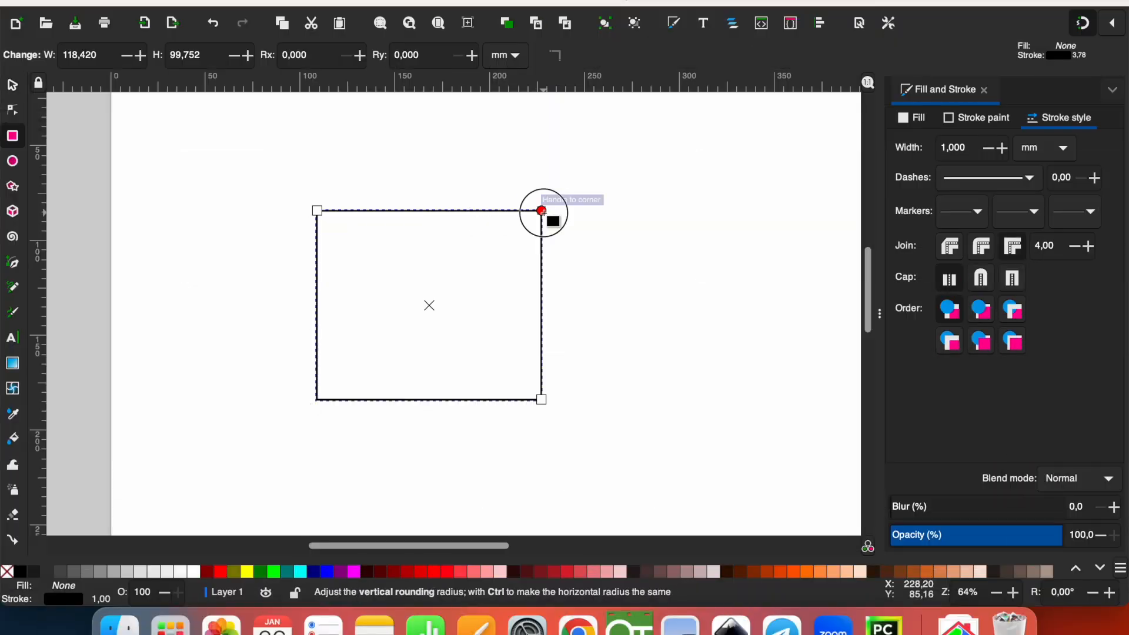
{"action": "left_click_drag", "start_coordinate": [541, 211], "coordinate": [542, 256]}
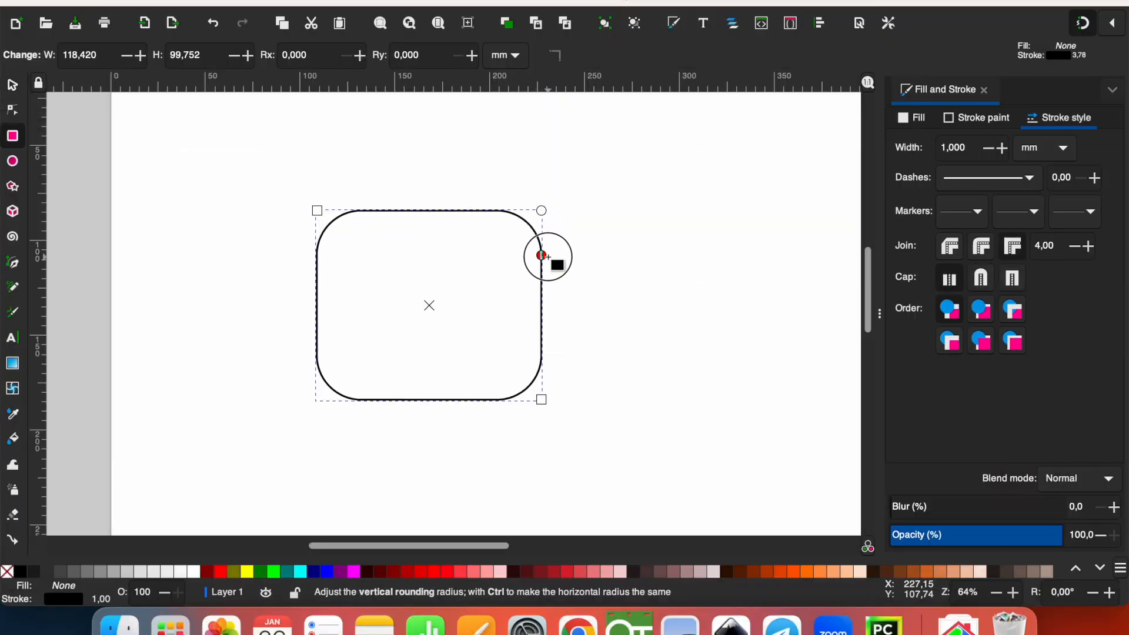
{"action": "left_click_drag", "start_coordinate": [543, 256], "coordinate": [497, 211]}
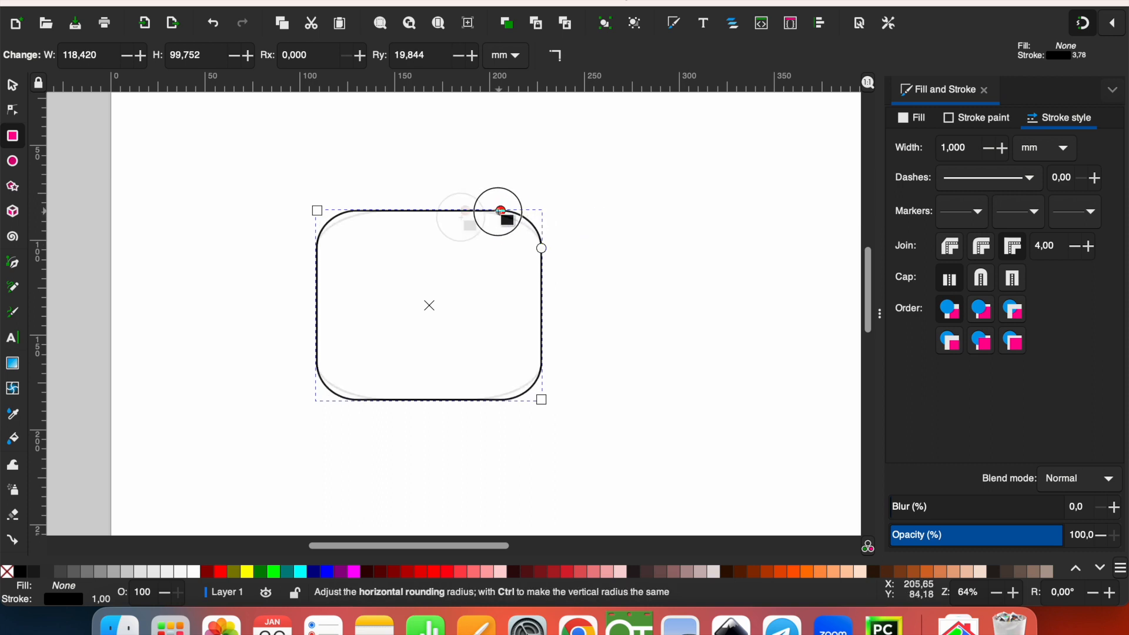
{"action": "left_click_drag", "start_coordinate": [500, 211], "coordinate": [541, 212]}
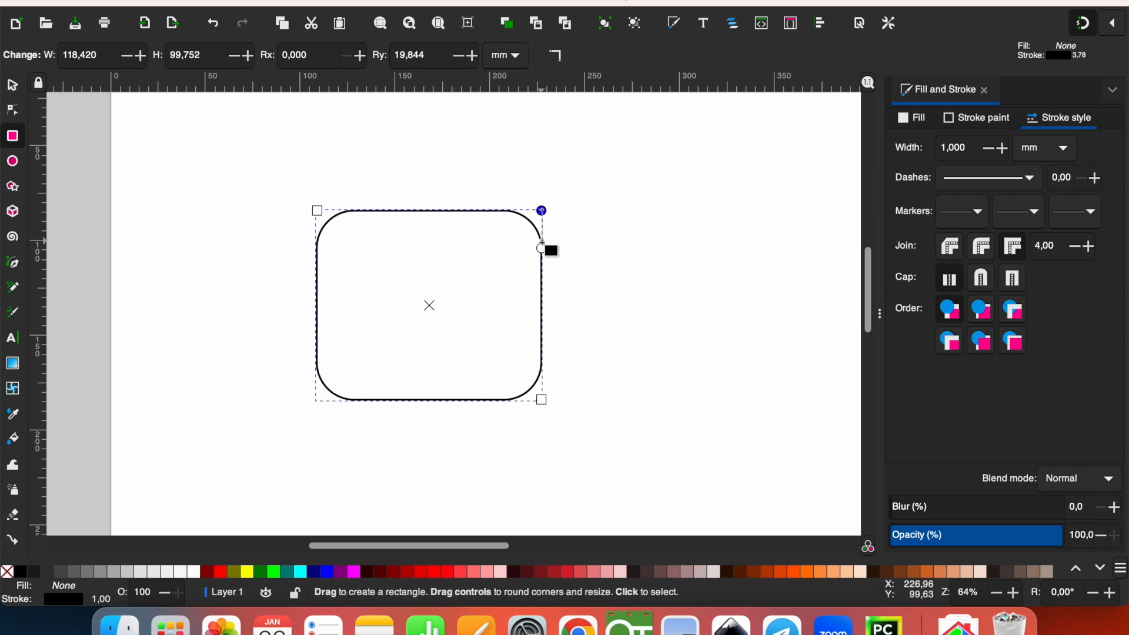
{"action": "left_click_drag", "start_coordinate": [541, 248], "coordinate": [541, 211]}
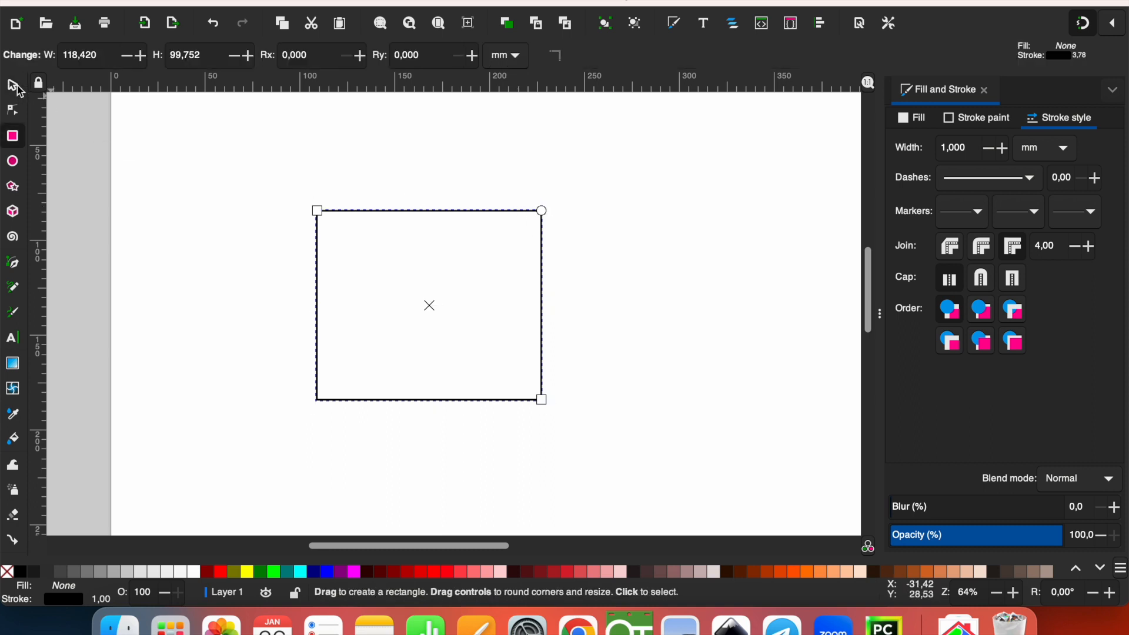
{"action": "left_click", "coordinate": [12, 85]}
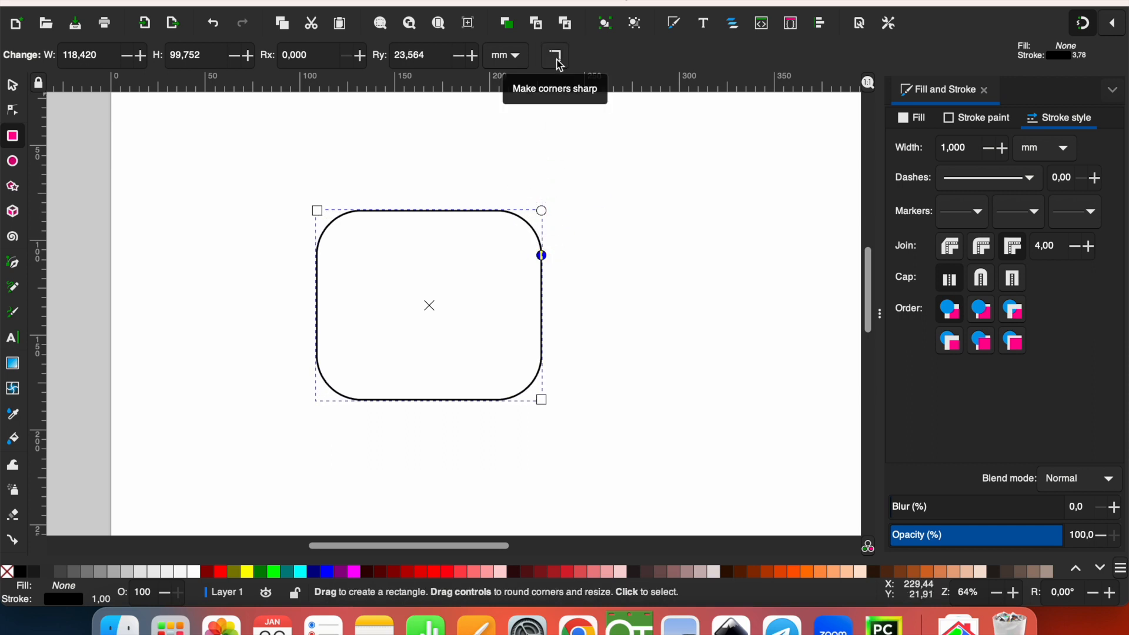
{"action": "left_click", "coordinate": [555, 56]}
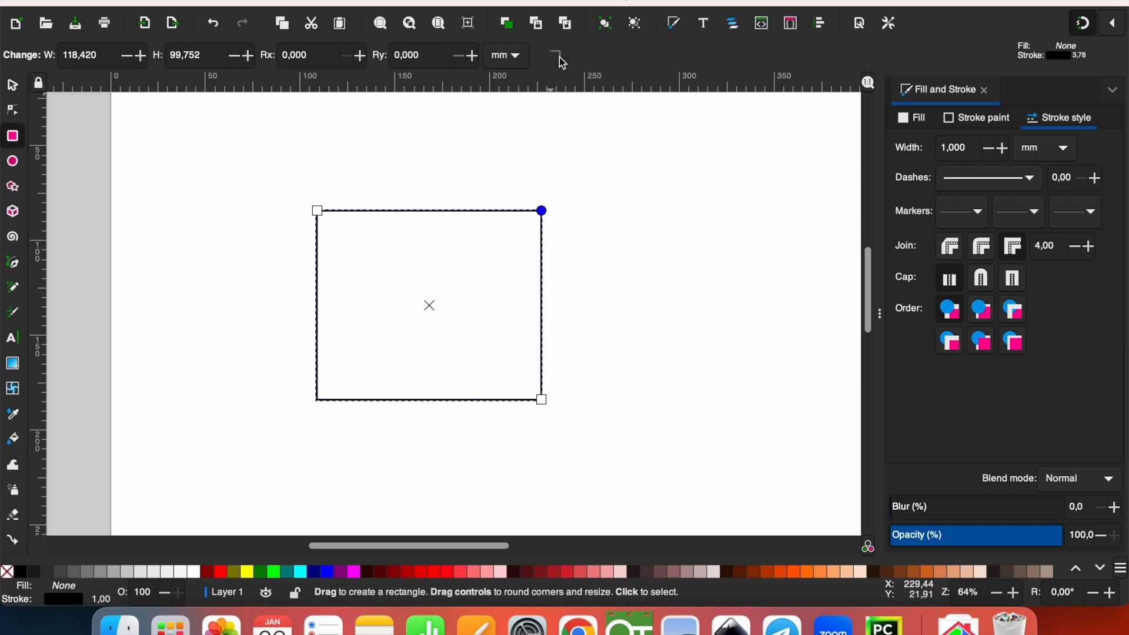
- Rotate the rectangle clockwise by roughly 20 degrees using its rotation handles
{"action": "left_click", "coordinate": [12, 84]}
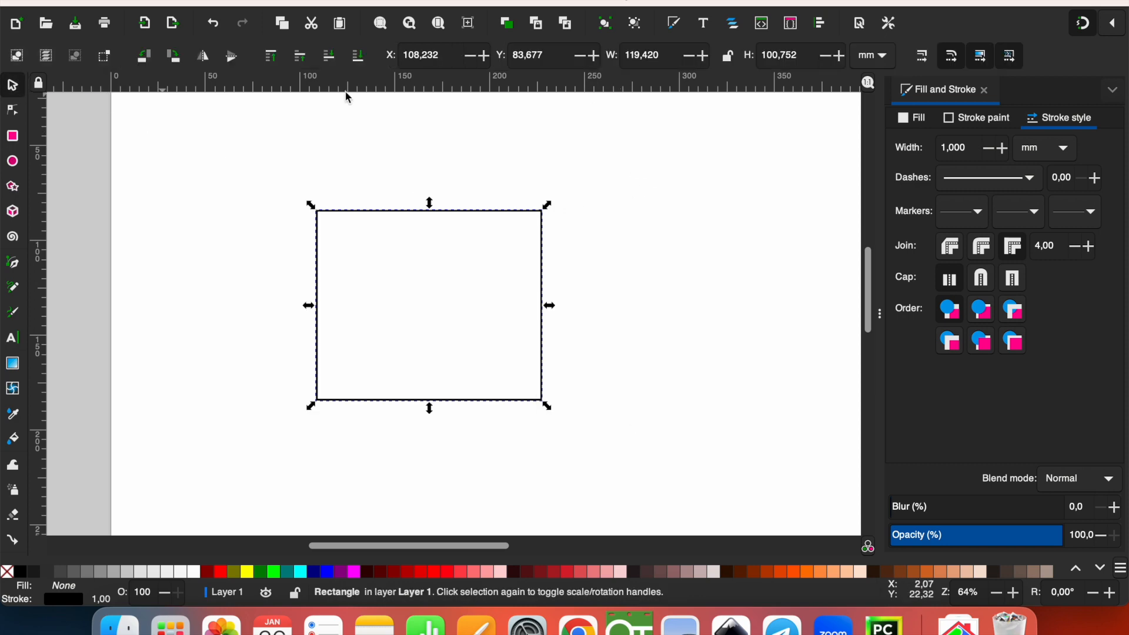
{"action": "mouse_move", "coordinate": [12, 84]}
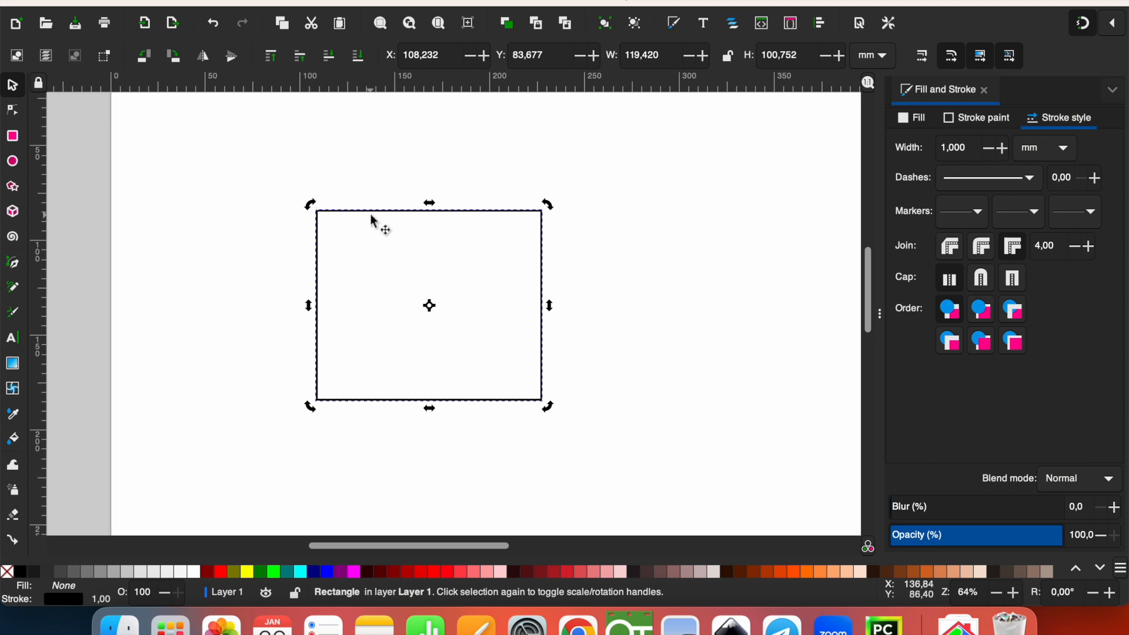
{"action": "mouse_move", "coordinate": [558, 208]}
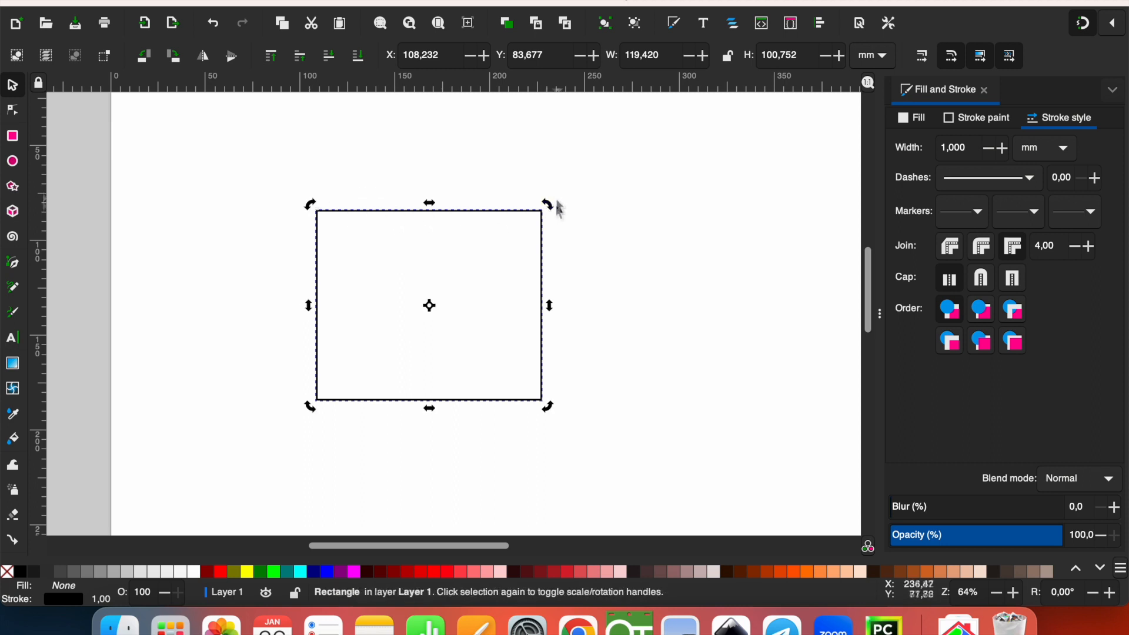
{"action": "left_click_drag", "start_coordinate": [548, 205], "coordinate": [462, 179]}
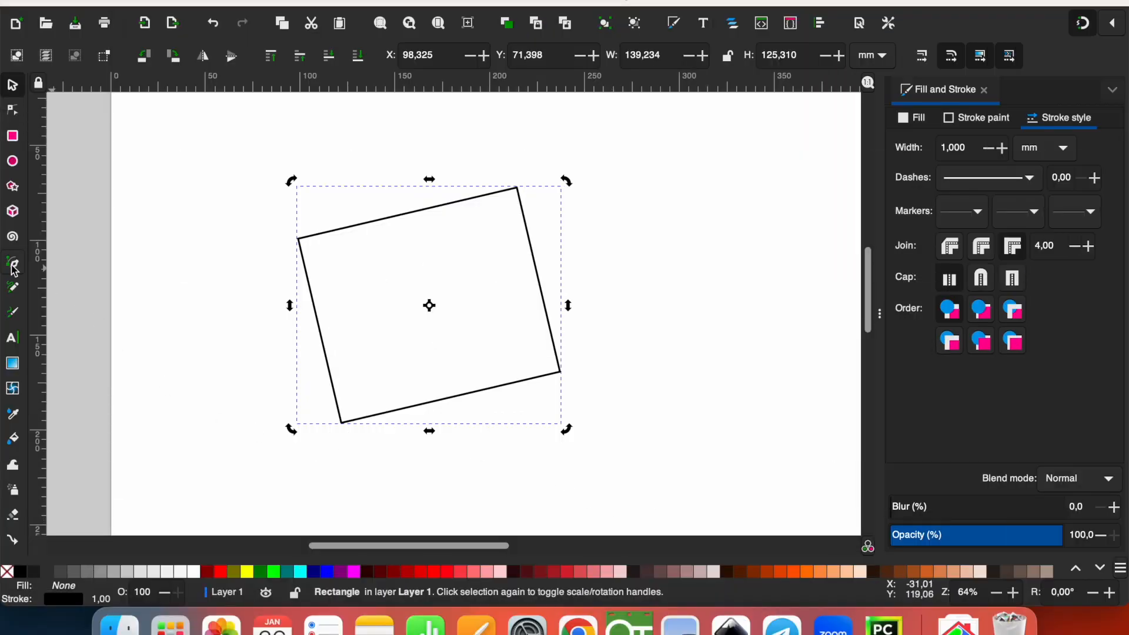
- Draw a closed house-shaped path and a short vertical line beside it with the Pen tool
{"action": "left_click", "coordinate": [13, 261]}
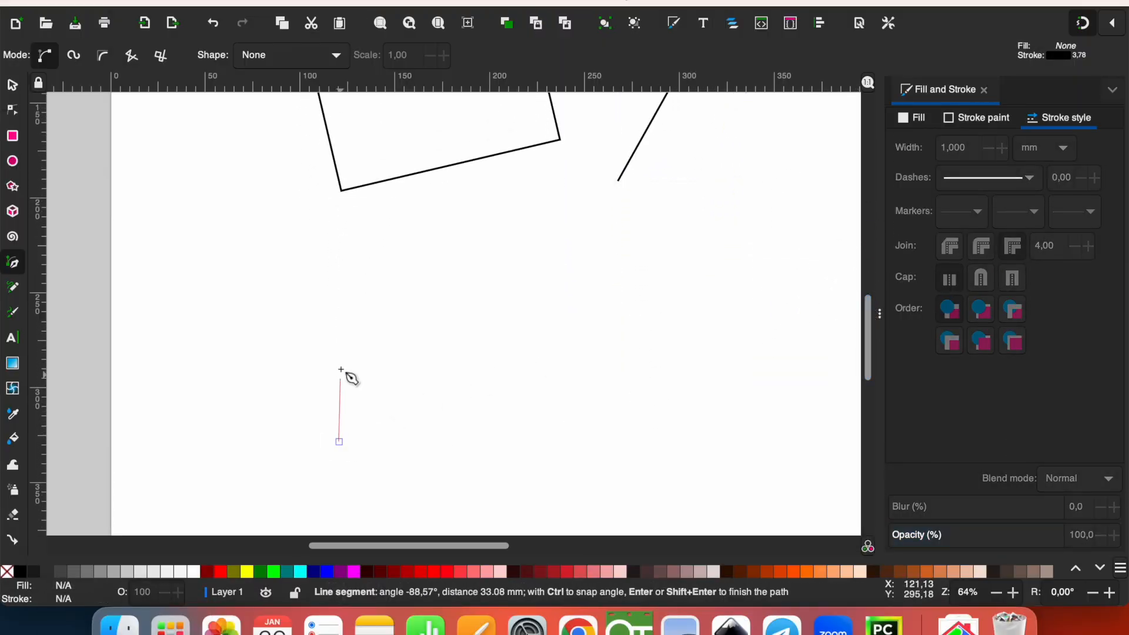
{"action": "left_click", "coordinate": [439, 229]}
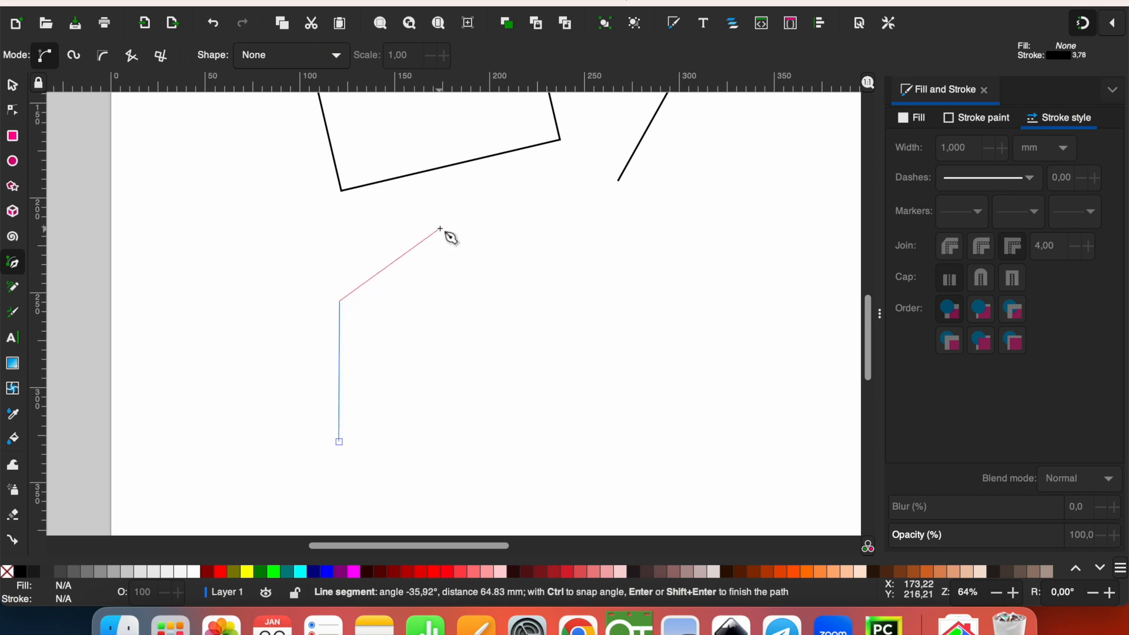
{"action": "left_click", "coordinate": [529, 439]}
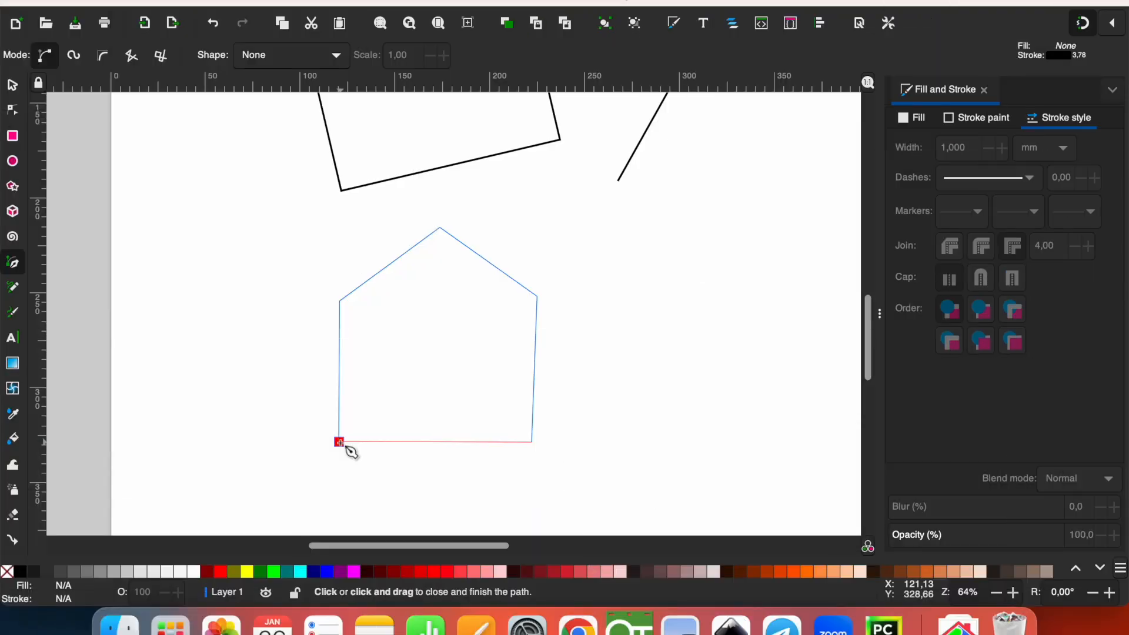
{"action": "left_click", "coordinate": [340, 442]}
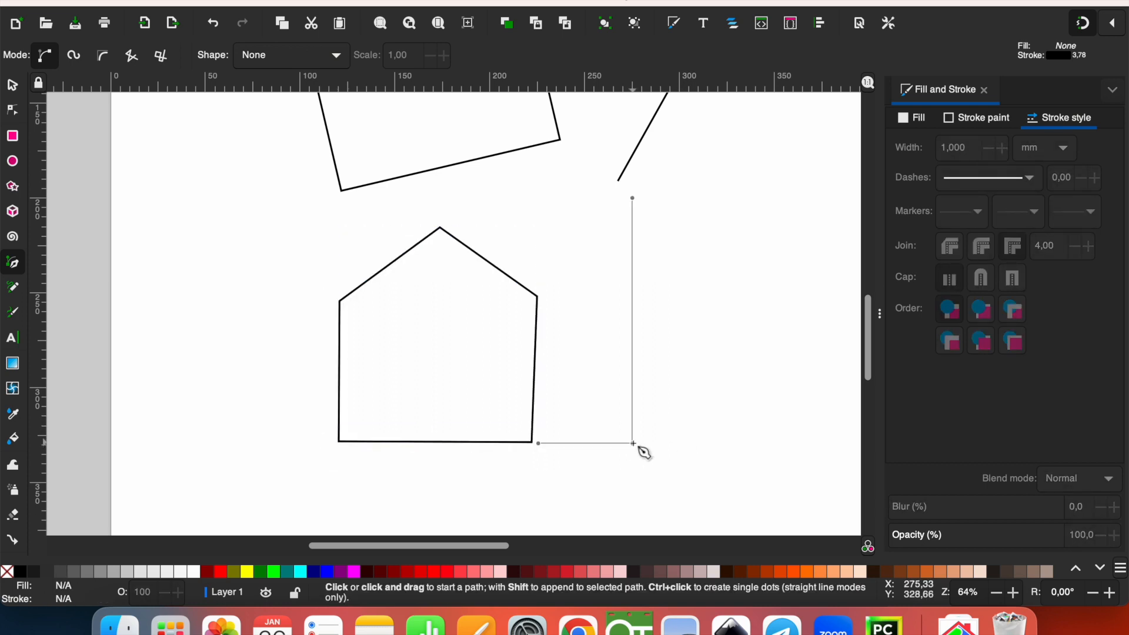
{"action": "left_click", "coordinate": [632, 443]}
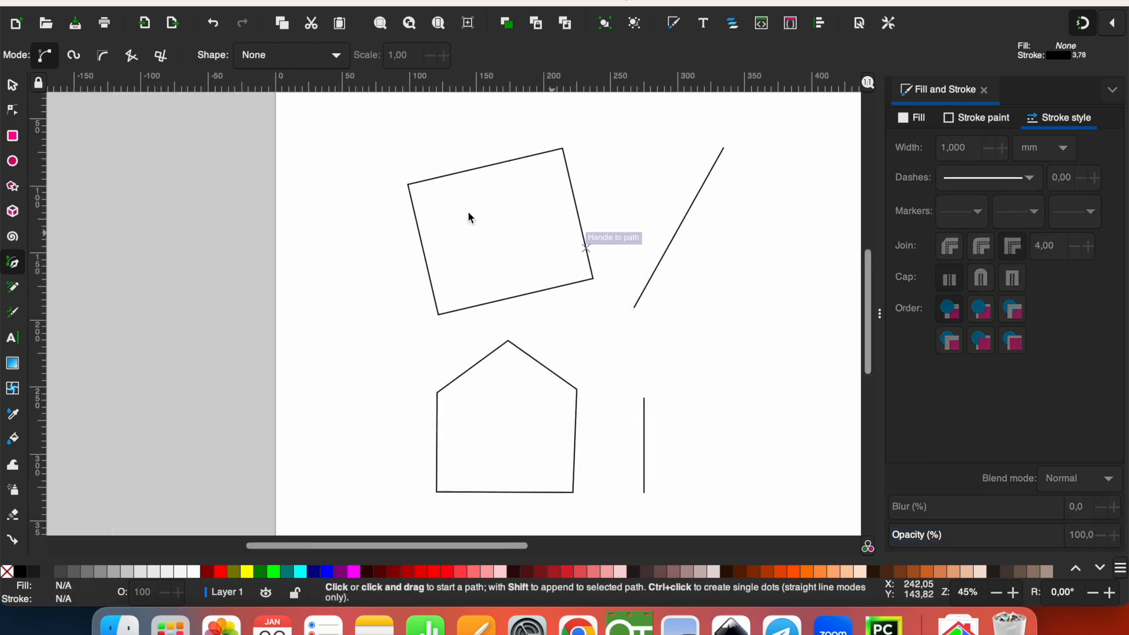
- Set the stroke width of all four shapes to Hairline
{"action": "left_click", "coordinate": [12, 84]}
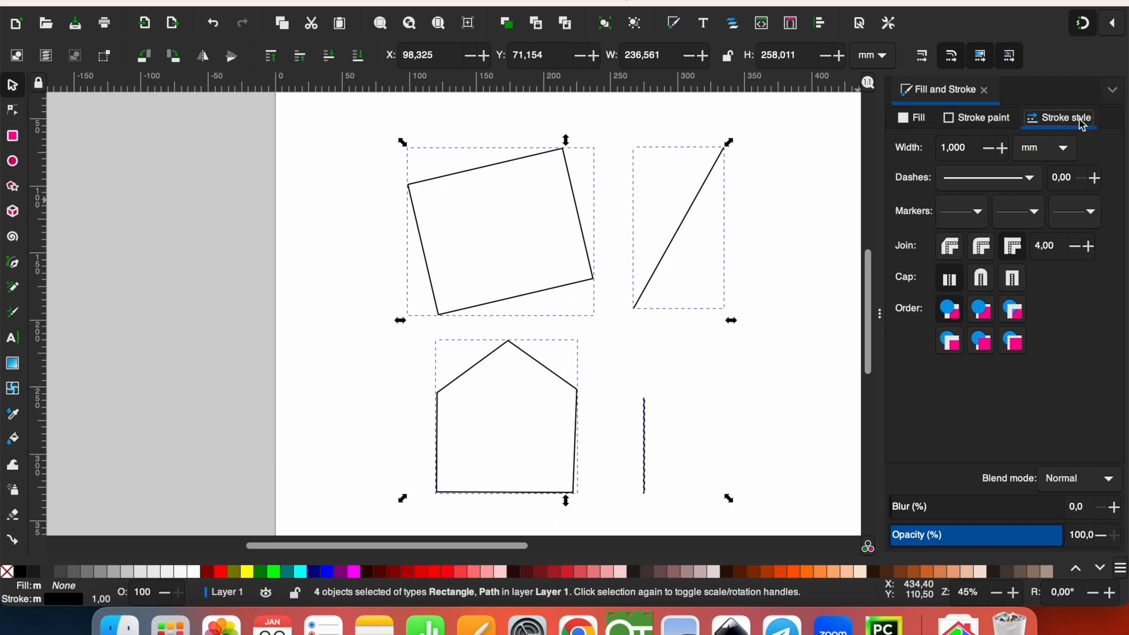
{"action": "left_click", "coordinate": [1042, 147]}
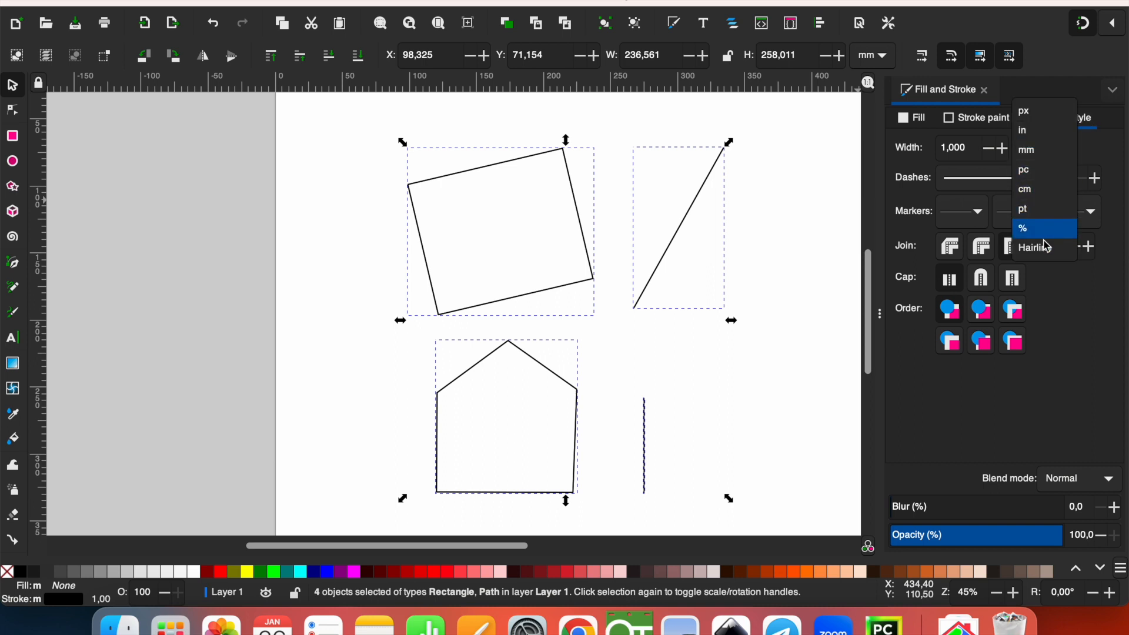
{"action": "left_click", "coordinate": [1035, 247]}
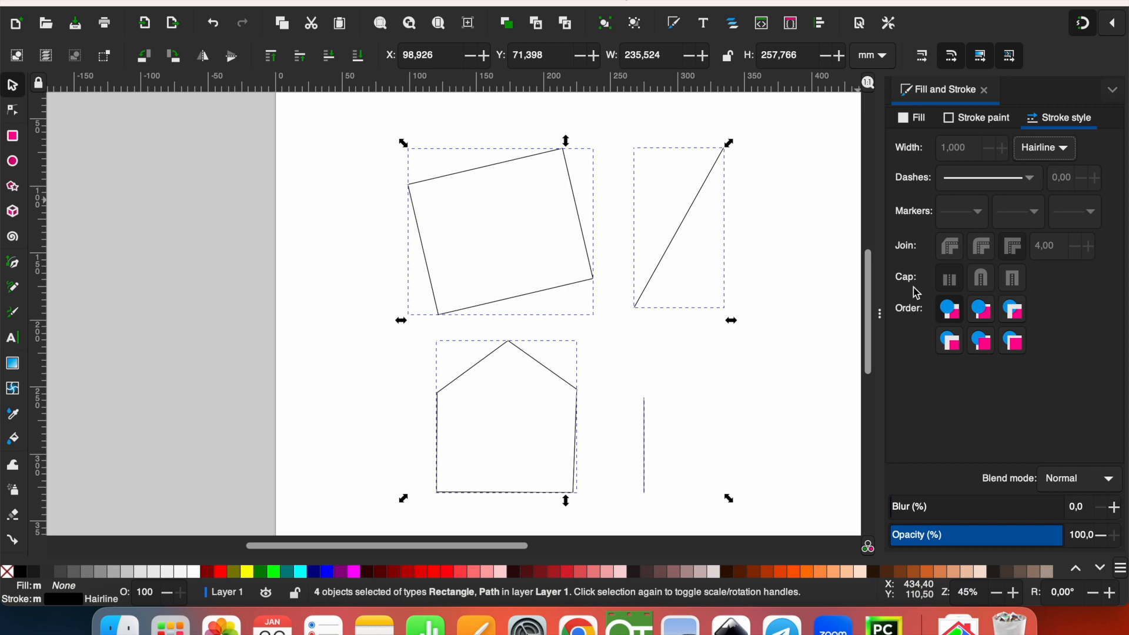
{"action": "left_click", "coordinate": [22, 4]}
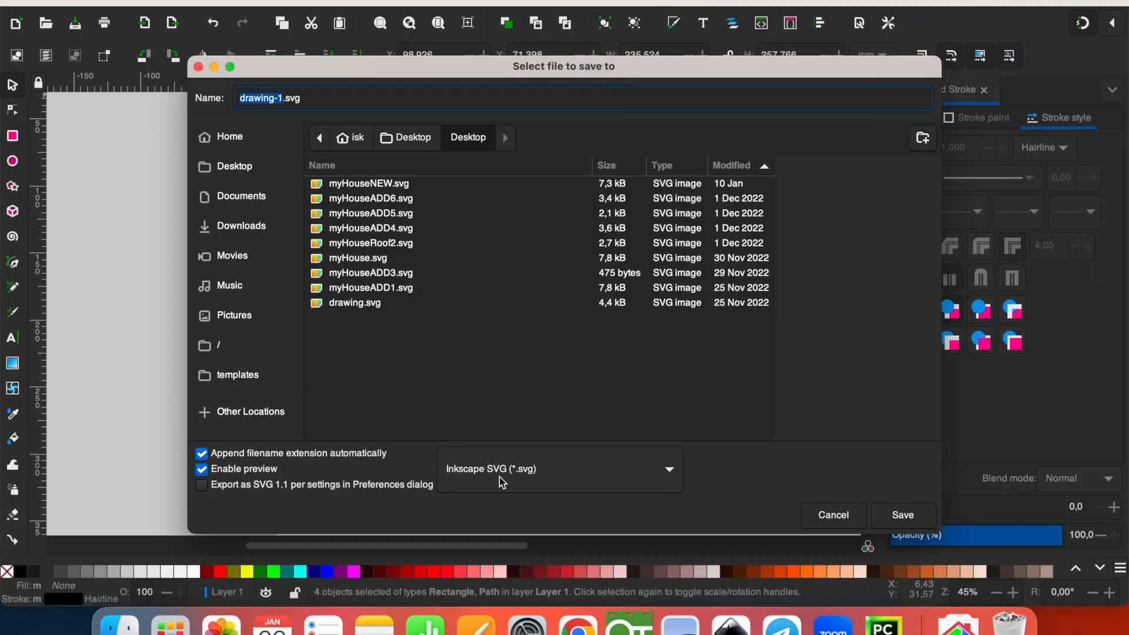
{"action": "mouse_move", "coordinate": [551, 477]}
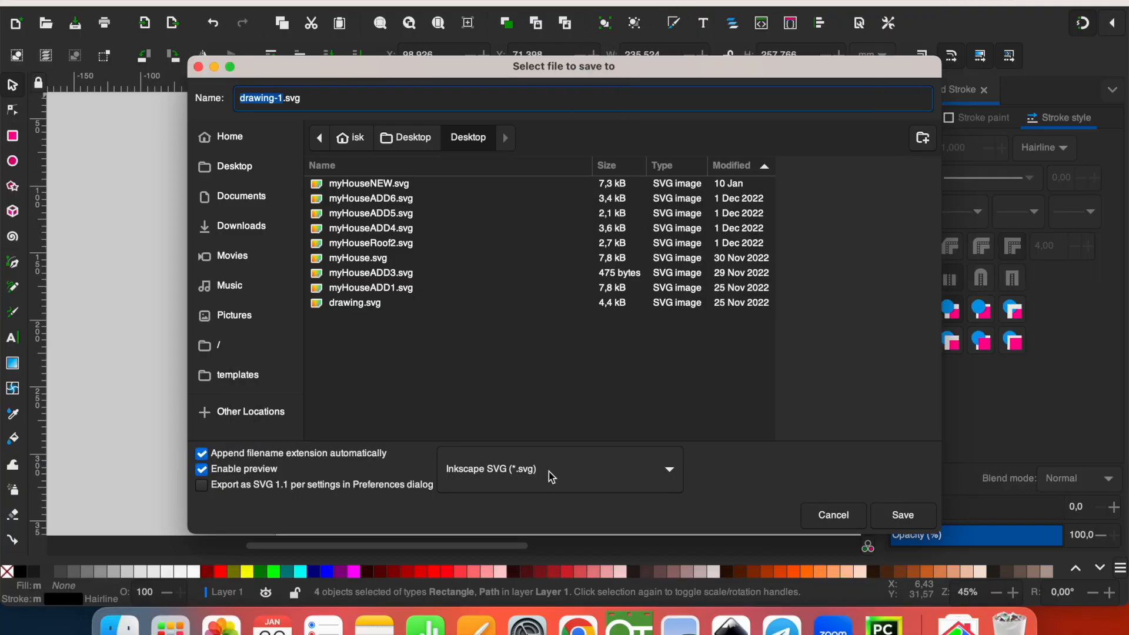
- Save the drawing as drawing-1.svg in Optimized SVG format
{"action": "left_click", "coordinate": [558, 468]}
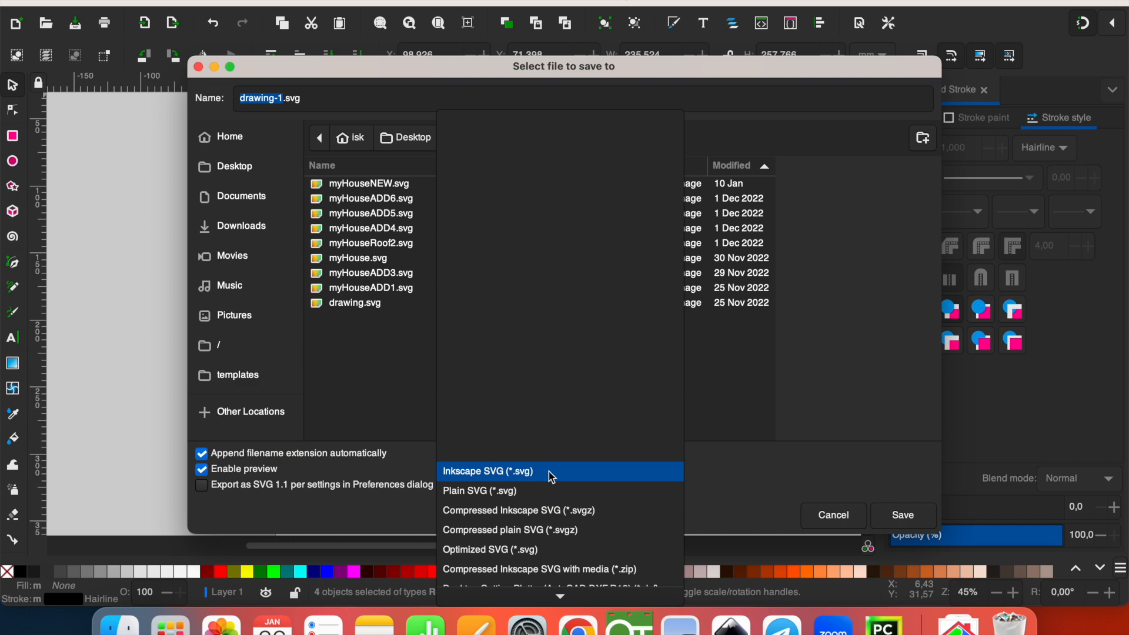
{"action": "left_click", "coordinate": [478, 490]}
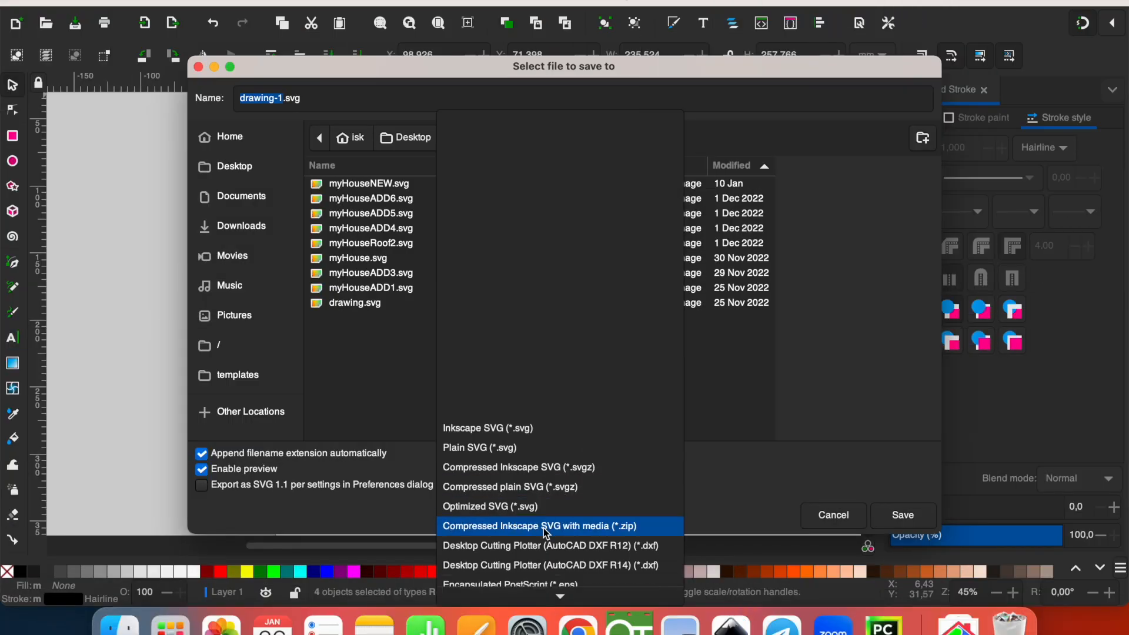
{"action": "left_click", "coordinate": [490, 507]}
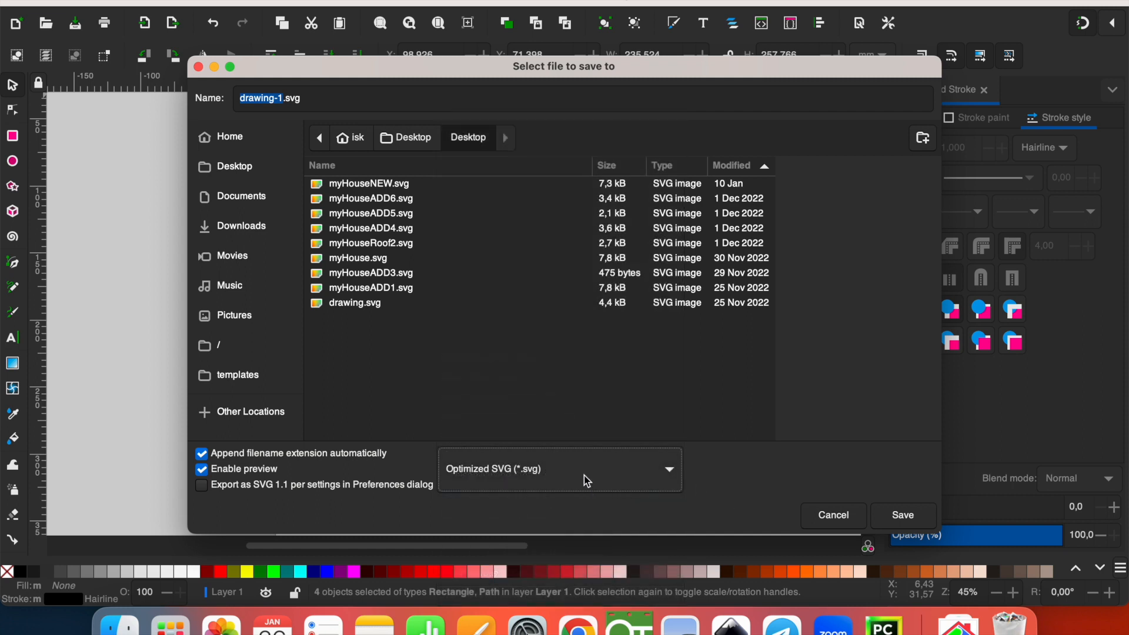
{"action": "left_click", "coordinate": [902, 516]}
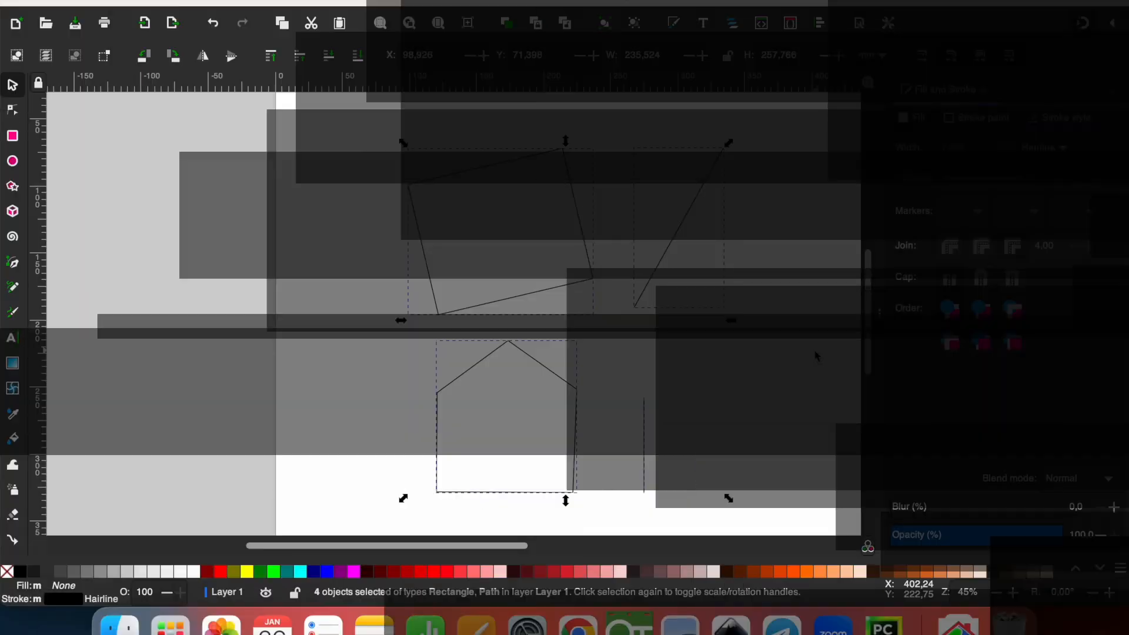